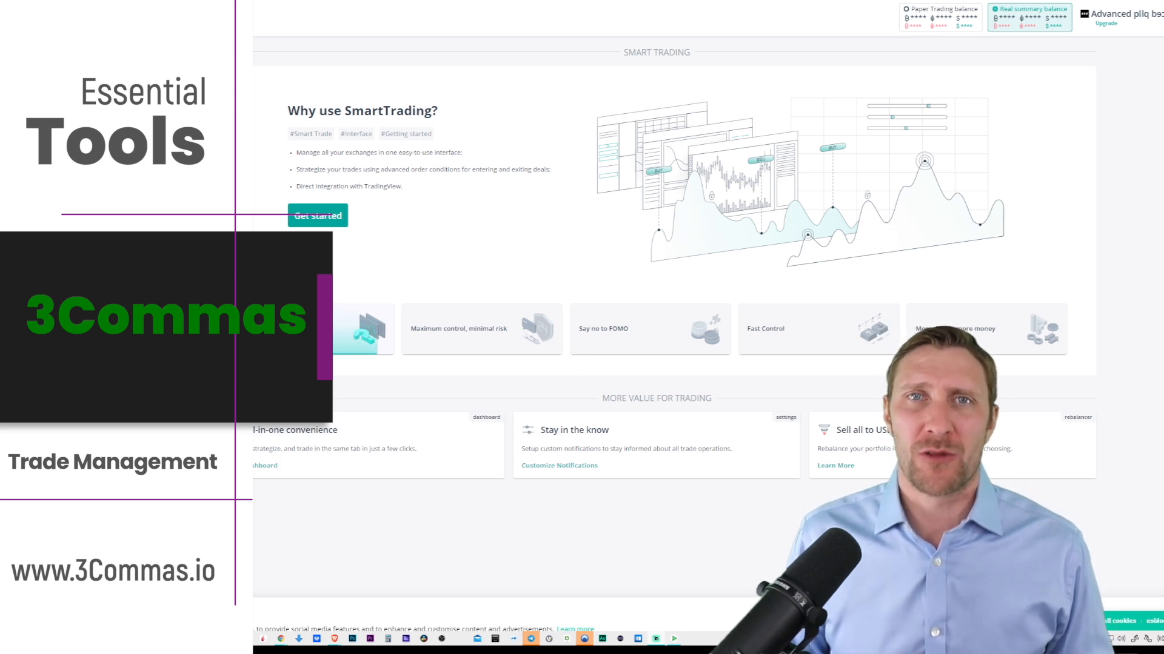
- Get started with smart trading and scroll the SmartTrade terminal down to the Smart Sell form
left_click(480, 329)
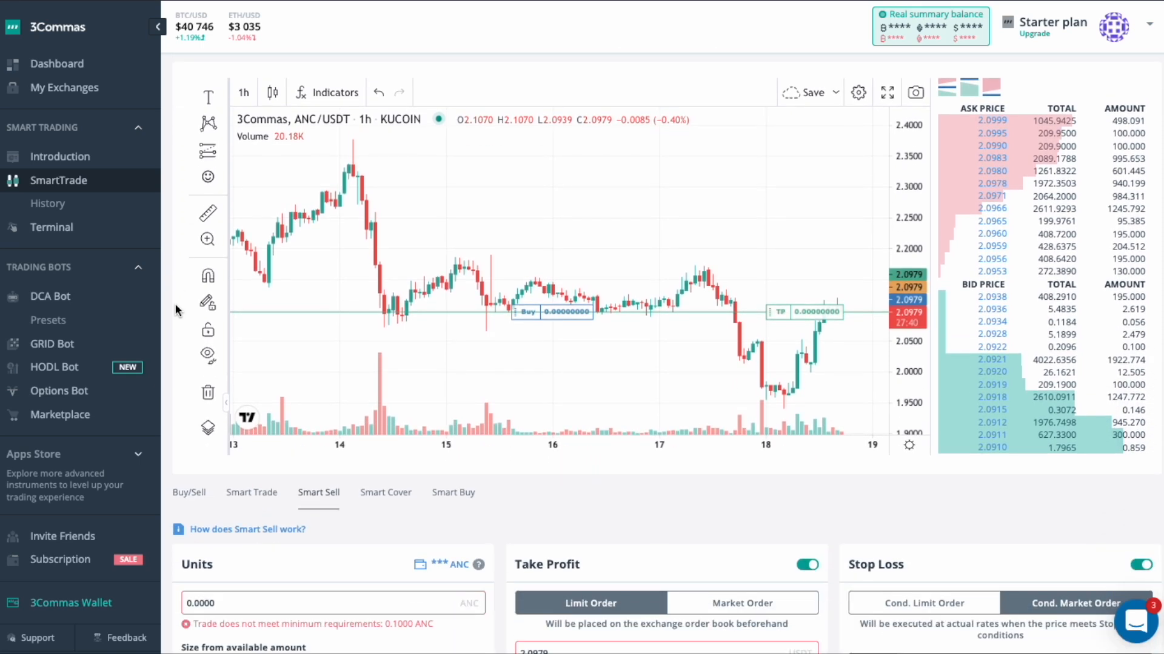
scroll("down", 3)
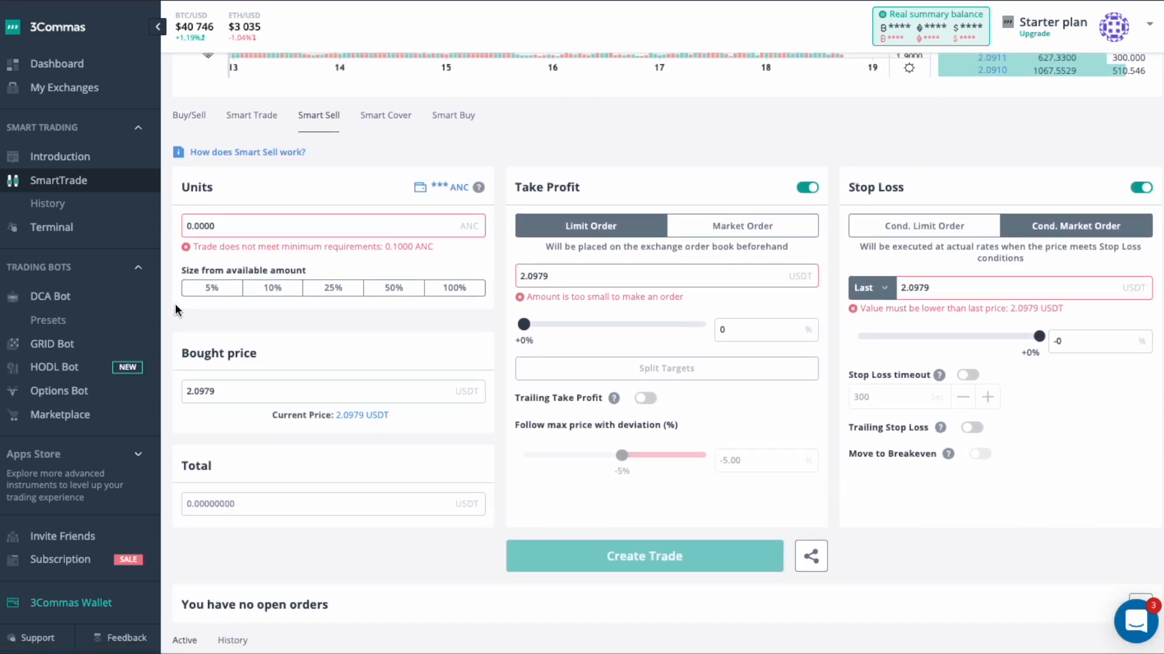
scroll("down", 3)
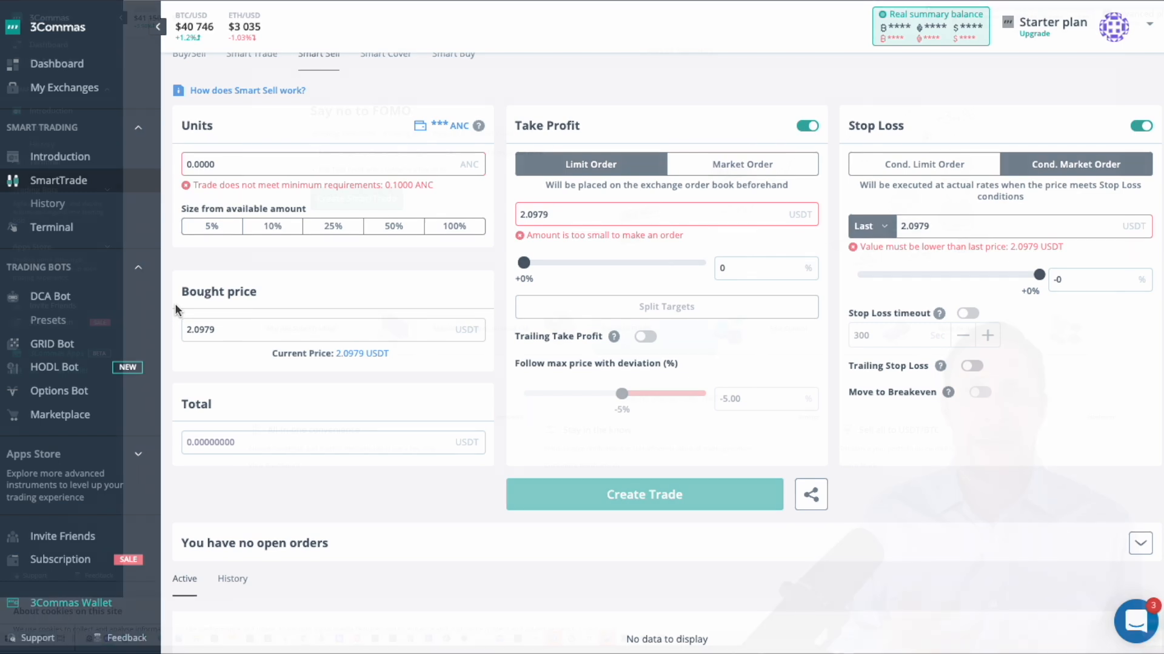
left_click(56, 156)
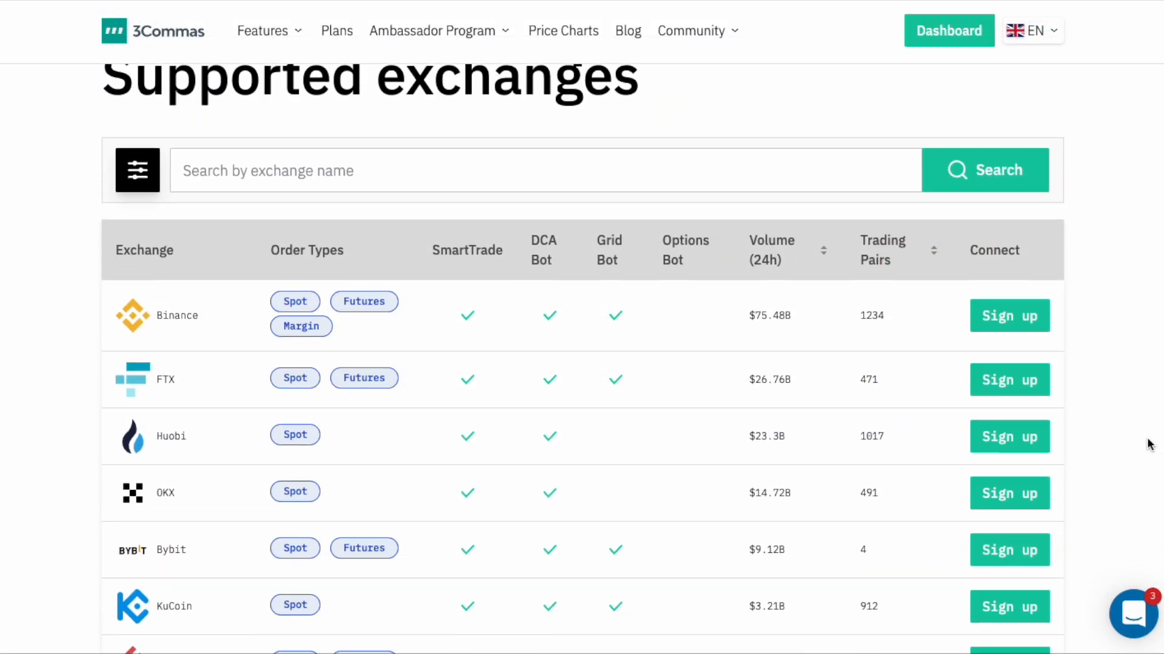
scroll("down", 3)
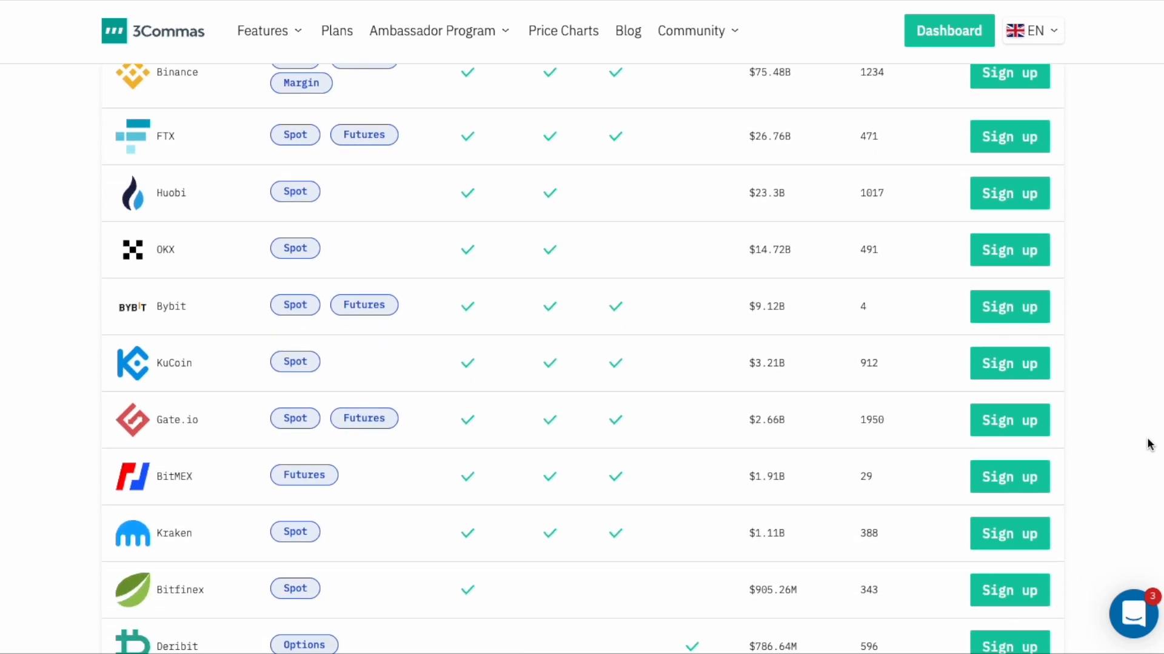
left_click(337, 31)
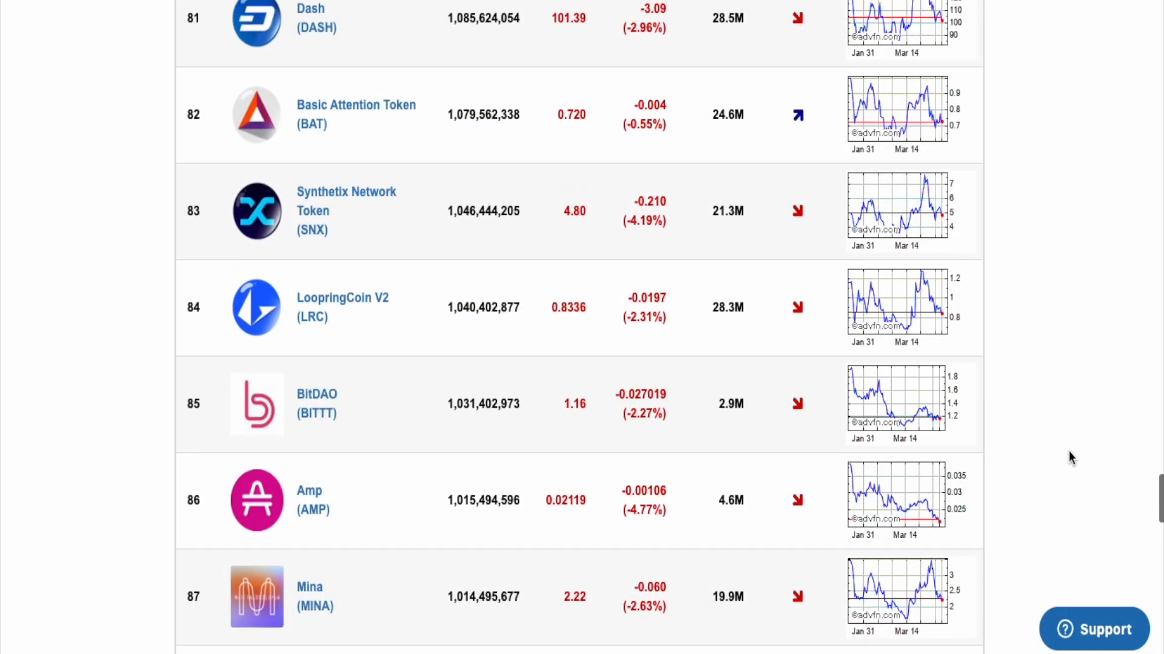
scroll("up", 3)
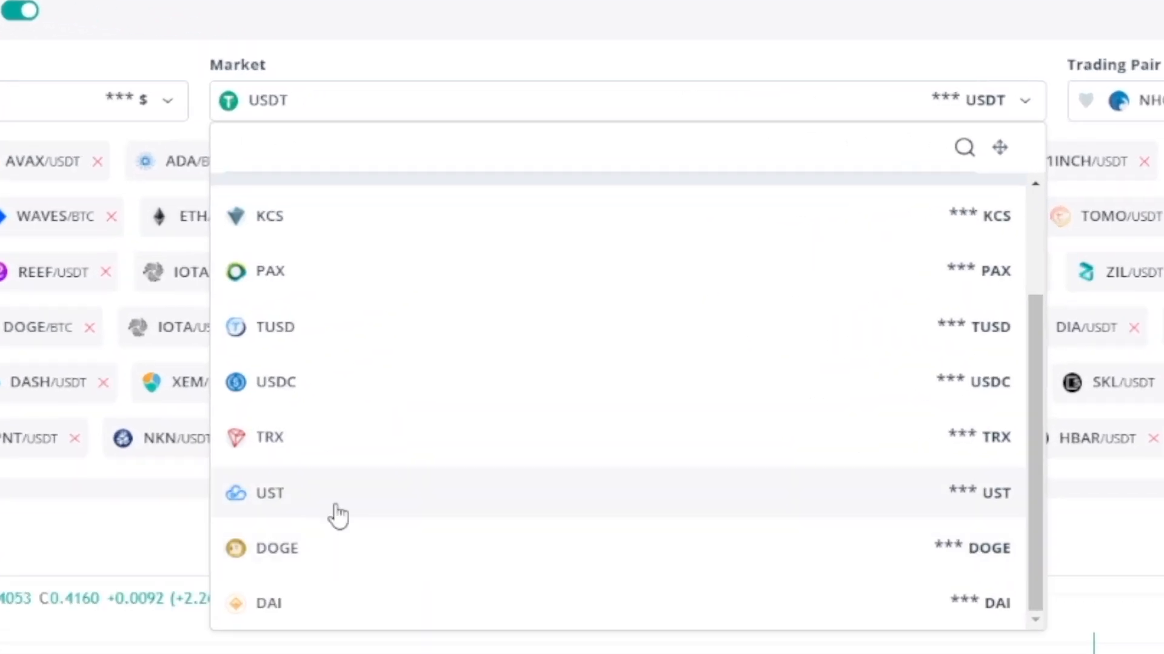
- Search 'anc' in the trading pair list and switch the chart to ANC/USDT
scroll("up", 3)
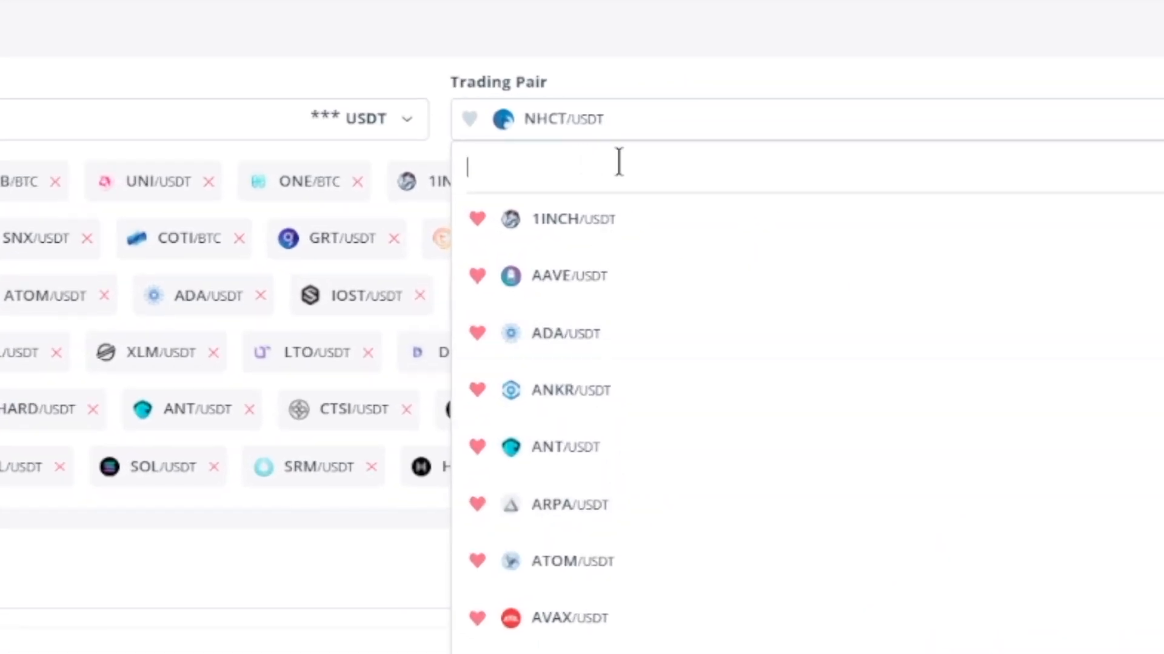
type("anc")
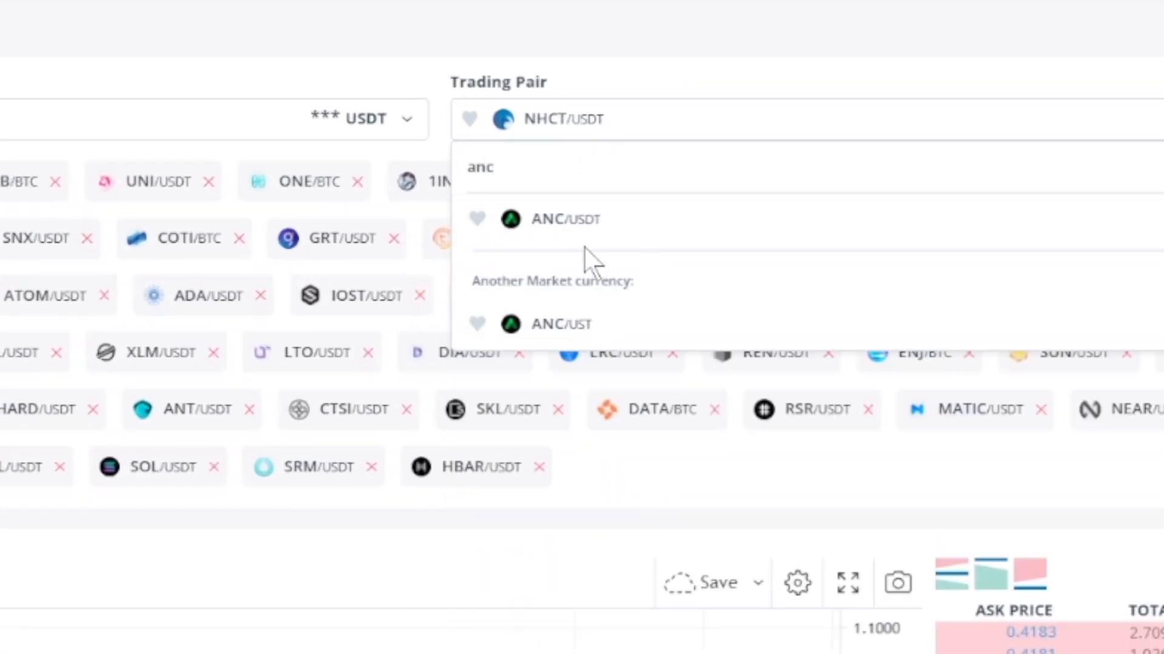
left_click(566, 219)
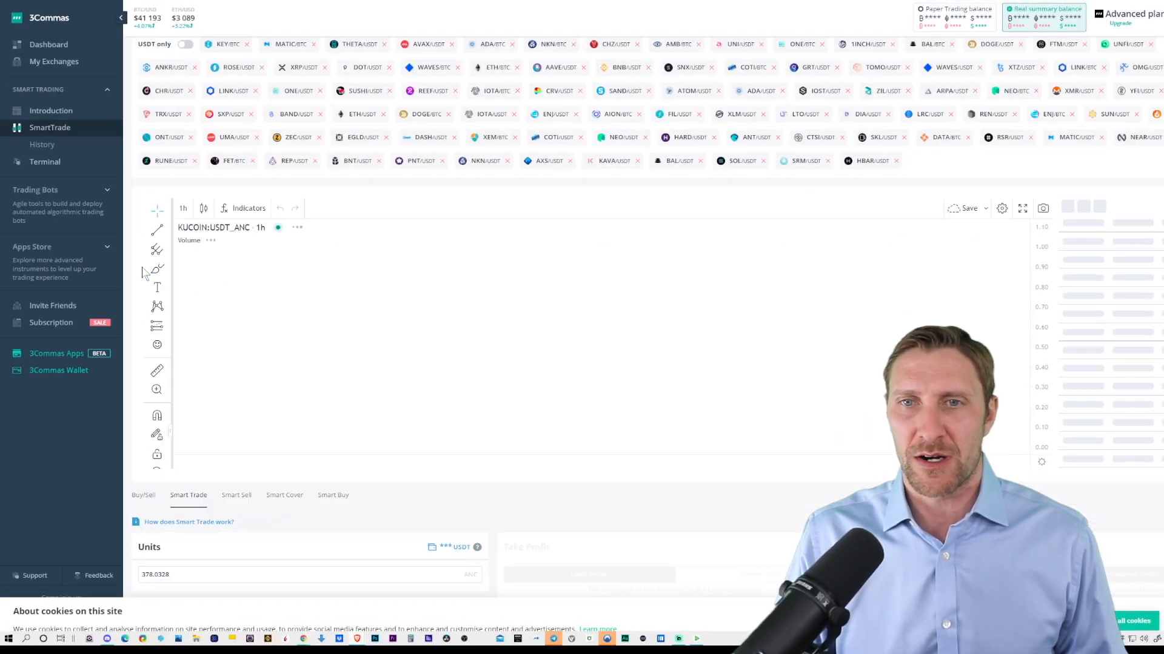
scroll("down", 3)
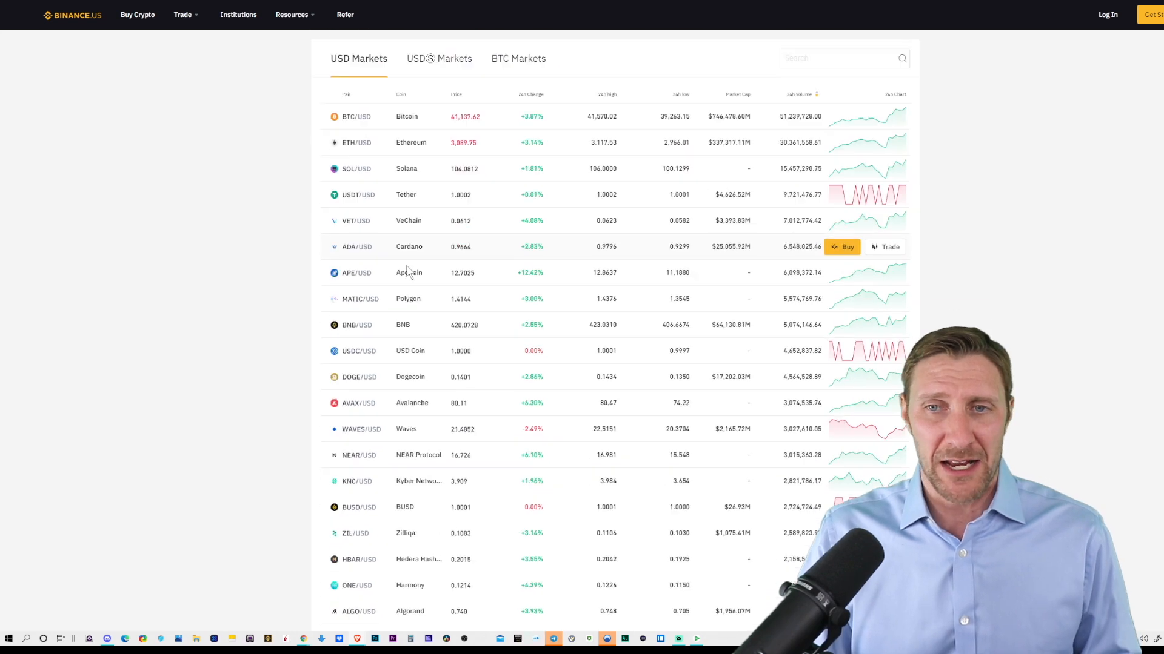
scroll("down", 3)
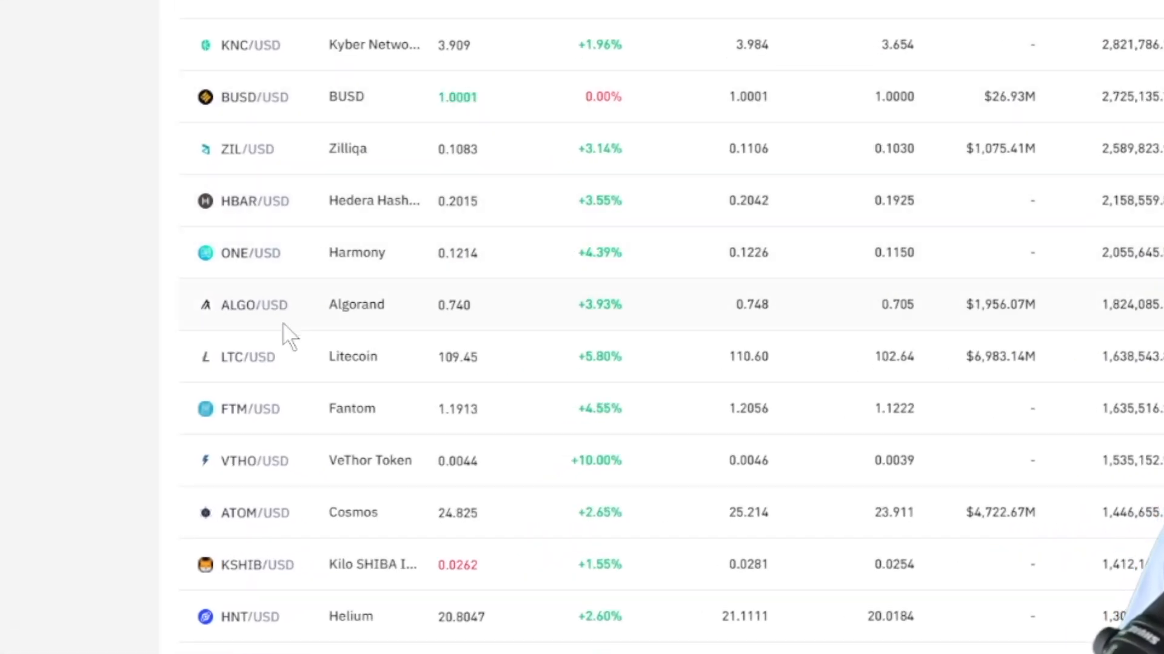
mouse_move(286, 523)
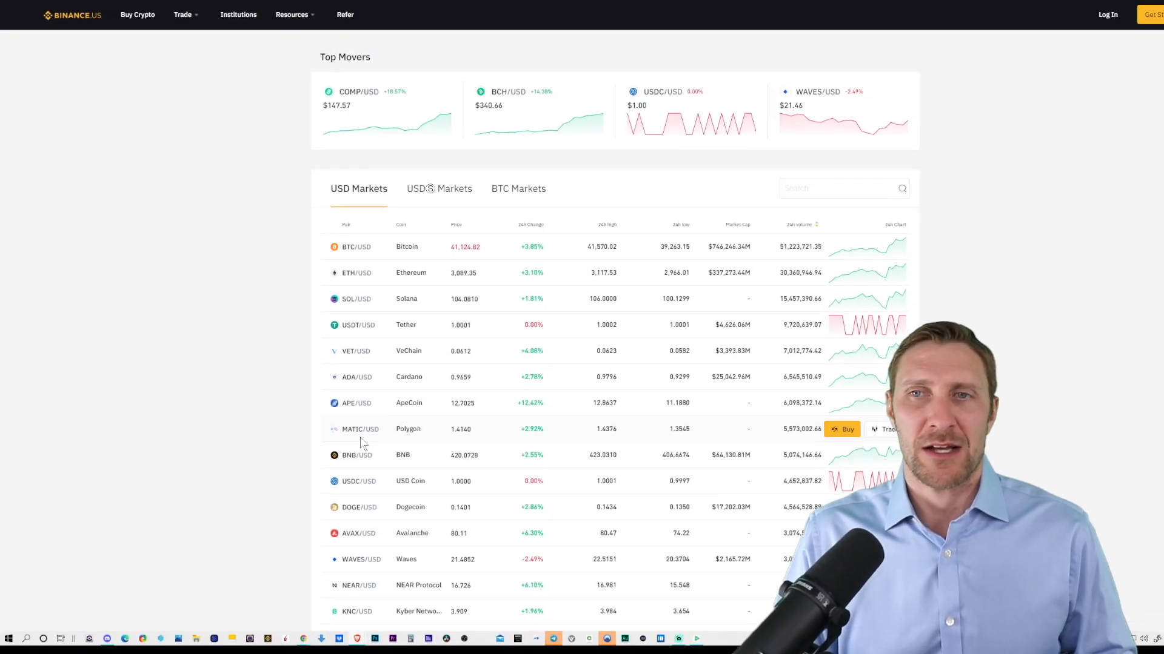
mouse_move(416, 298)
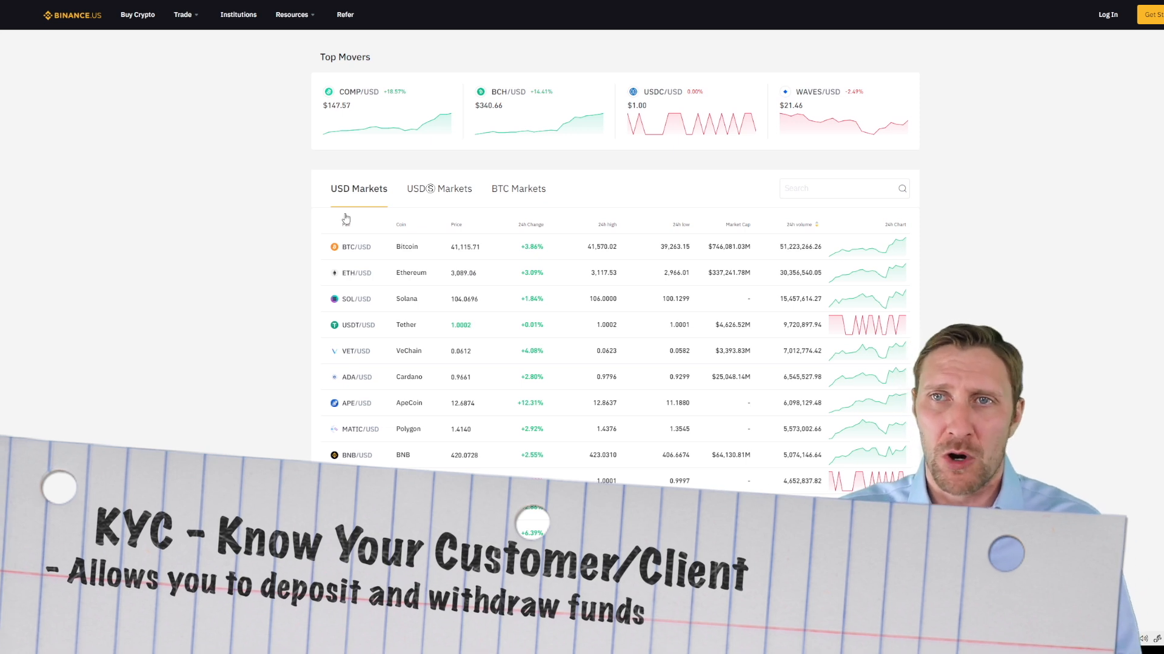
mouse_move(414, 160)
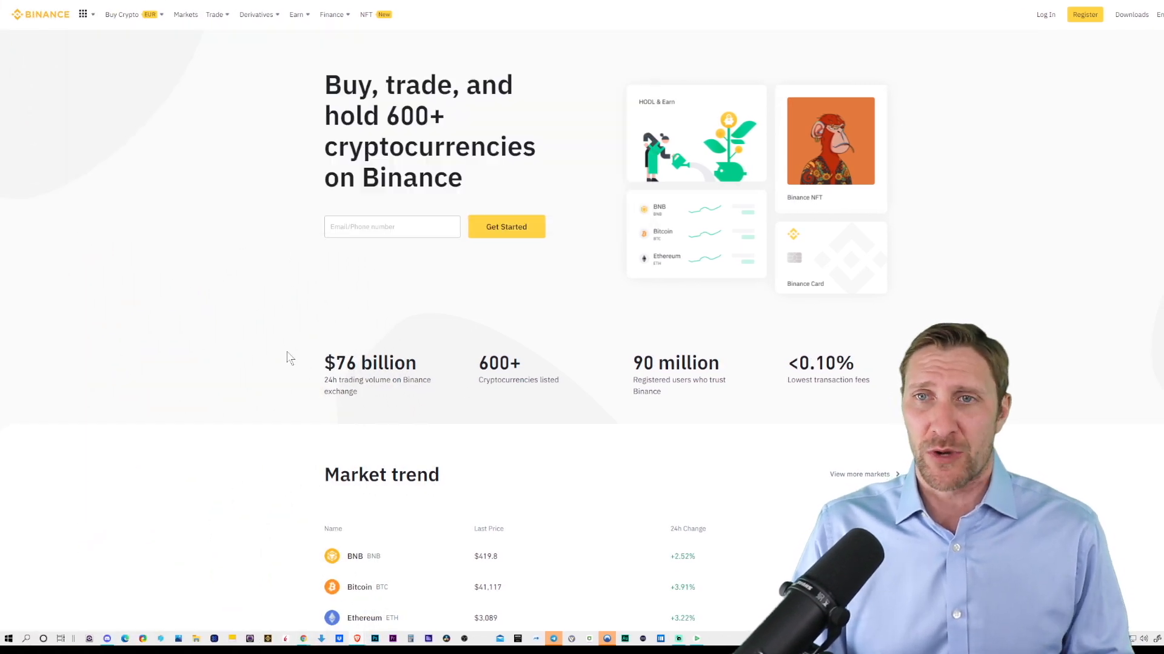
scroll("down", 3)
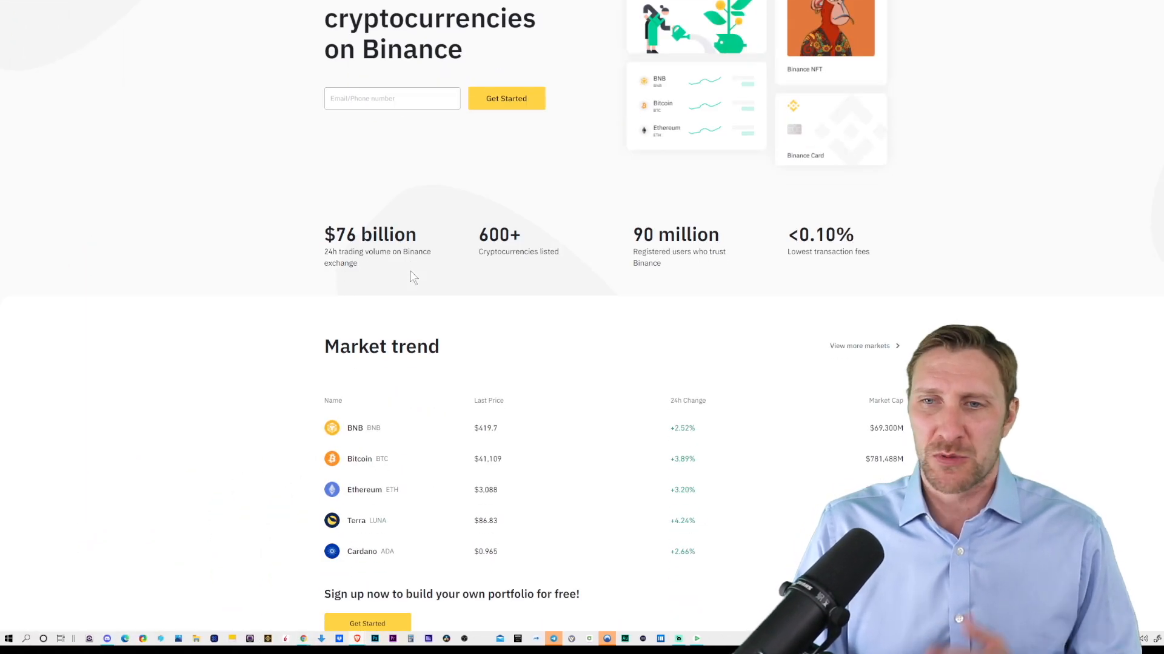
scroll("down", 3)
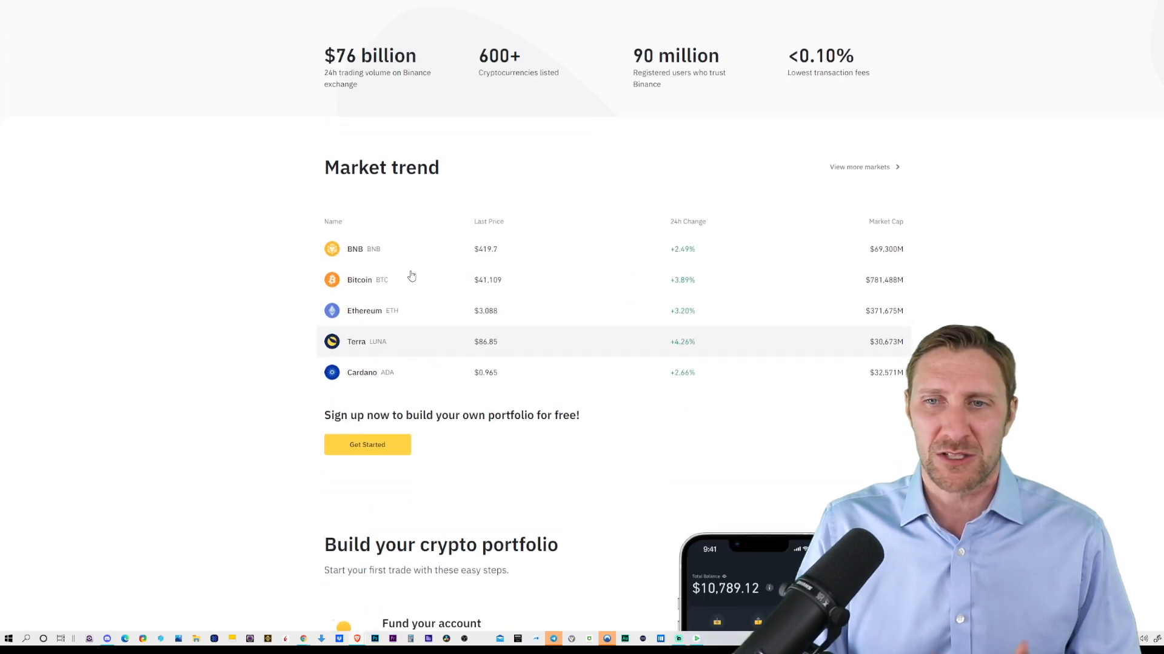
scroll("up", 3)
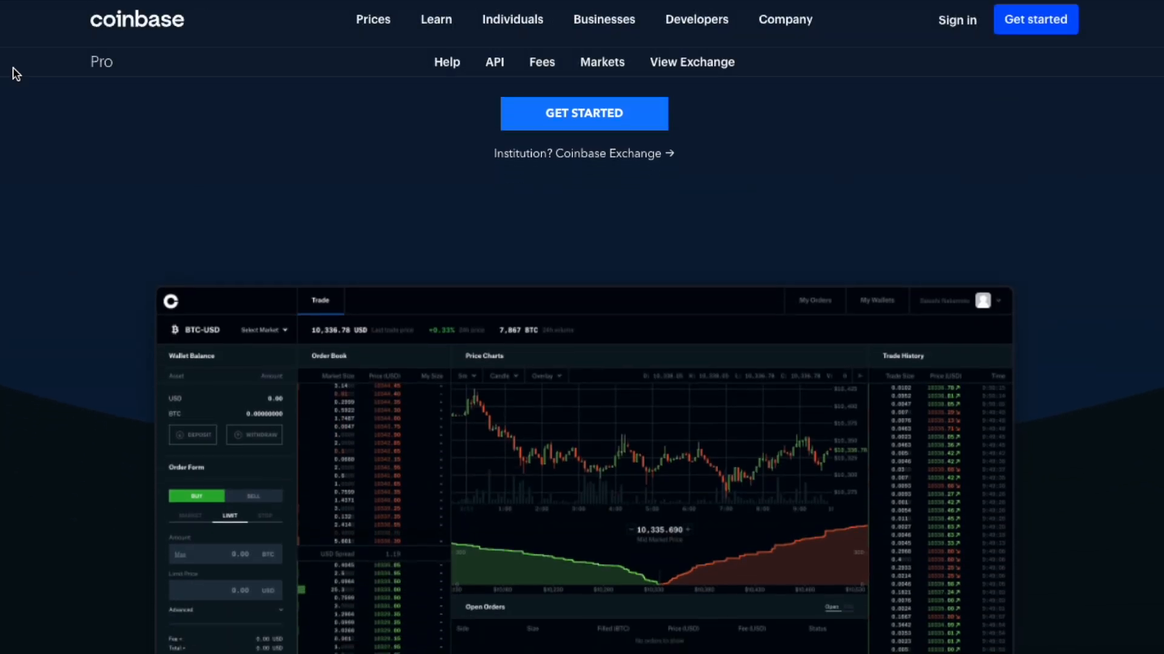
scroll("down", 3)
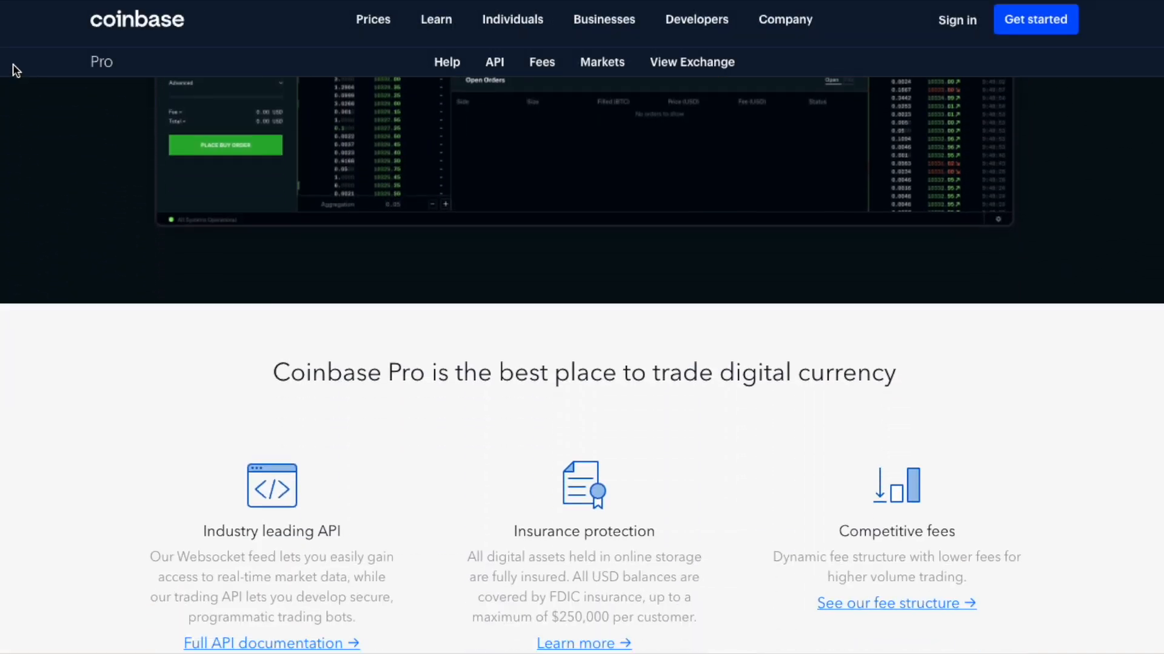
scroll("down", 3)
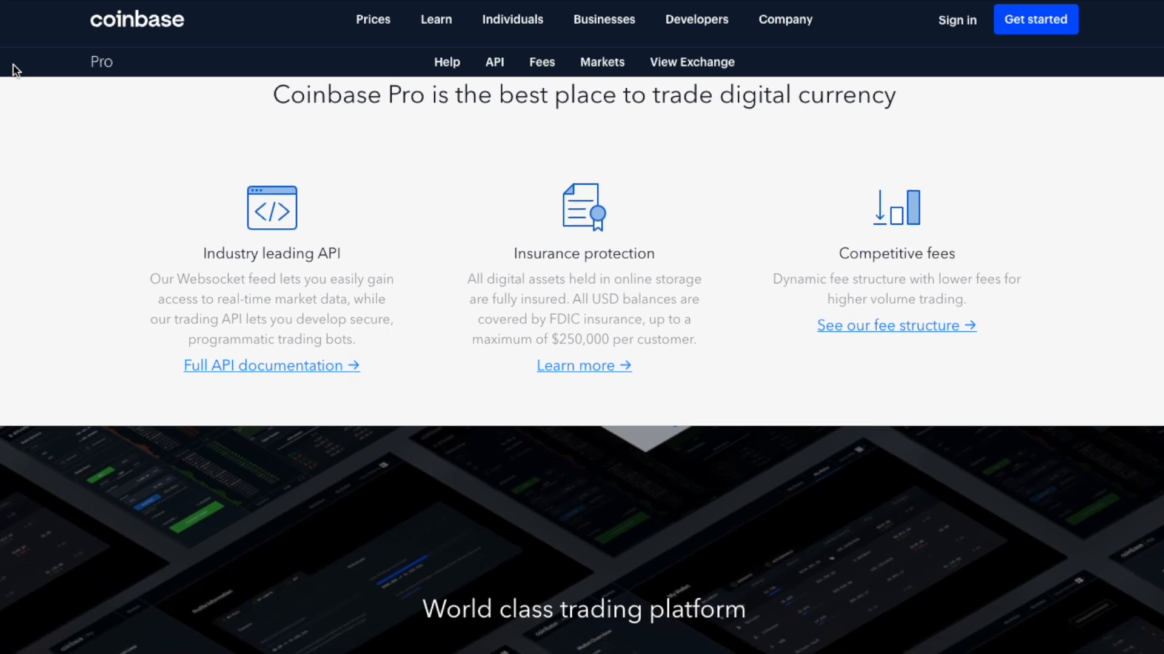
scroll("down", 3)
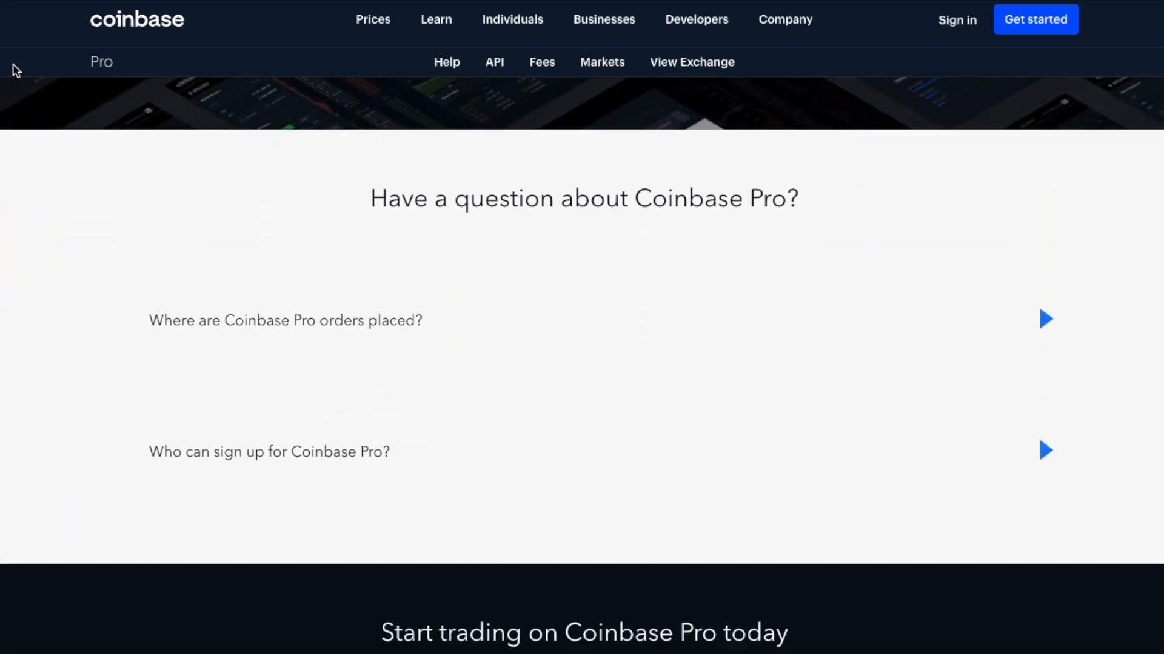
scroll("down", 3)
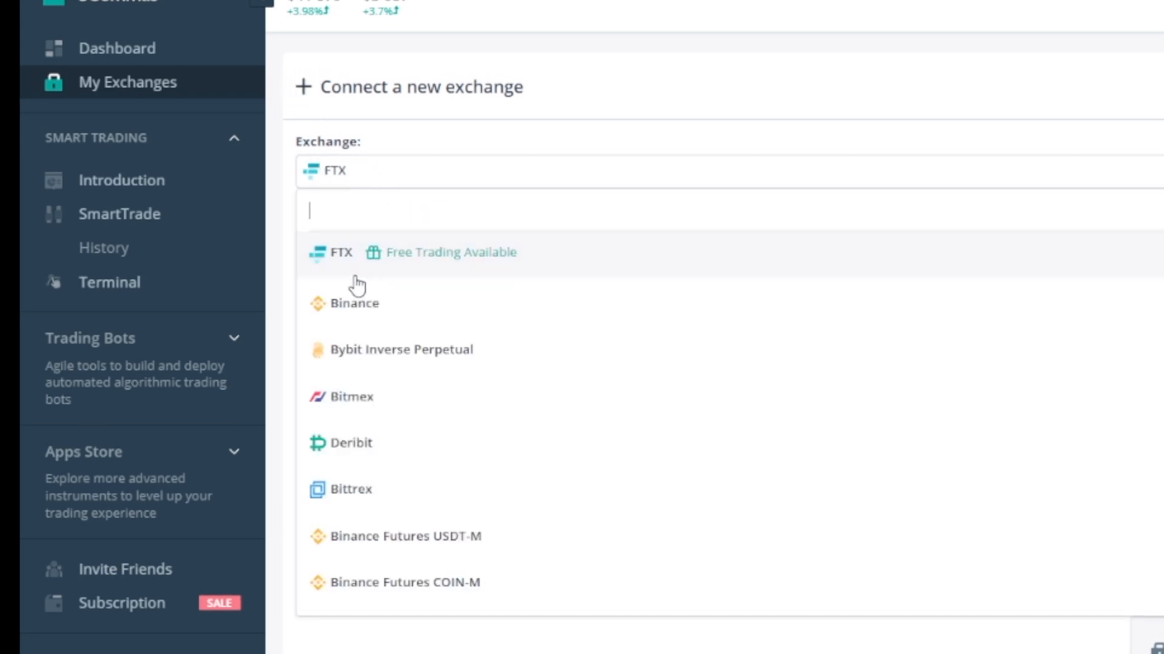
- Pick FTX US from the Exchange dropdown list in My Exchanges
scroll("down", 3)
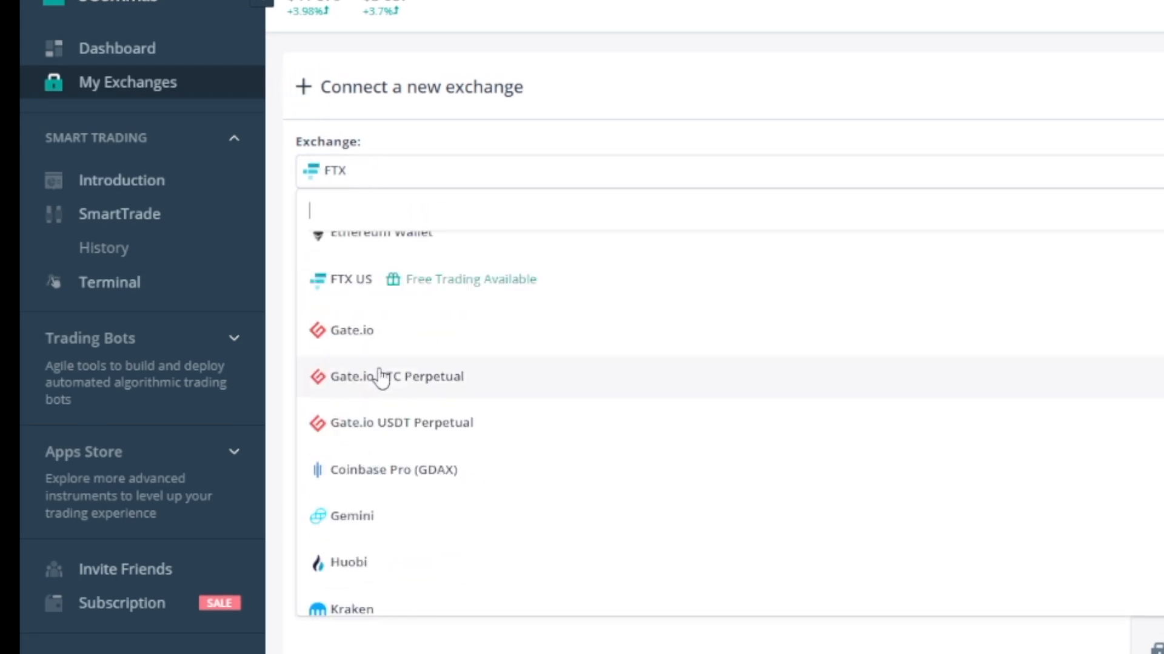
scroll("up", 3)
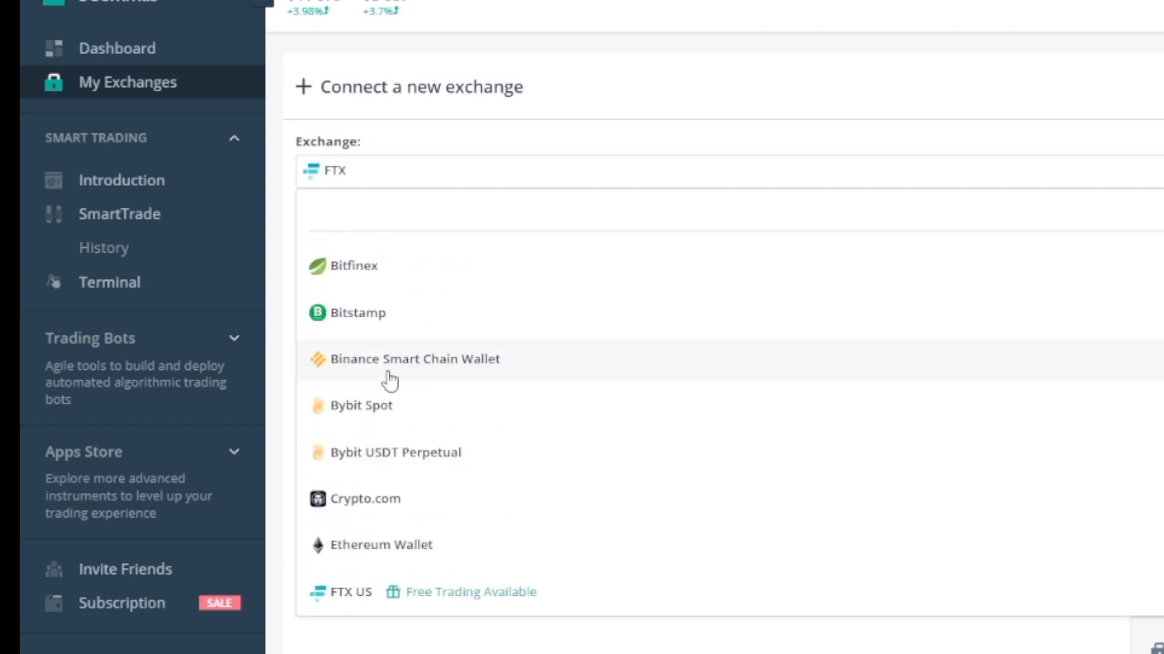
mouse_move(353, 598)
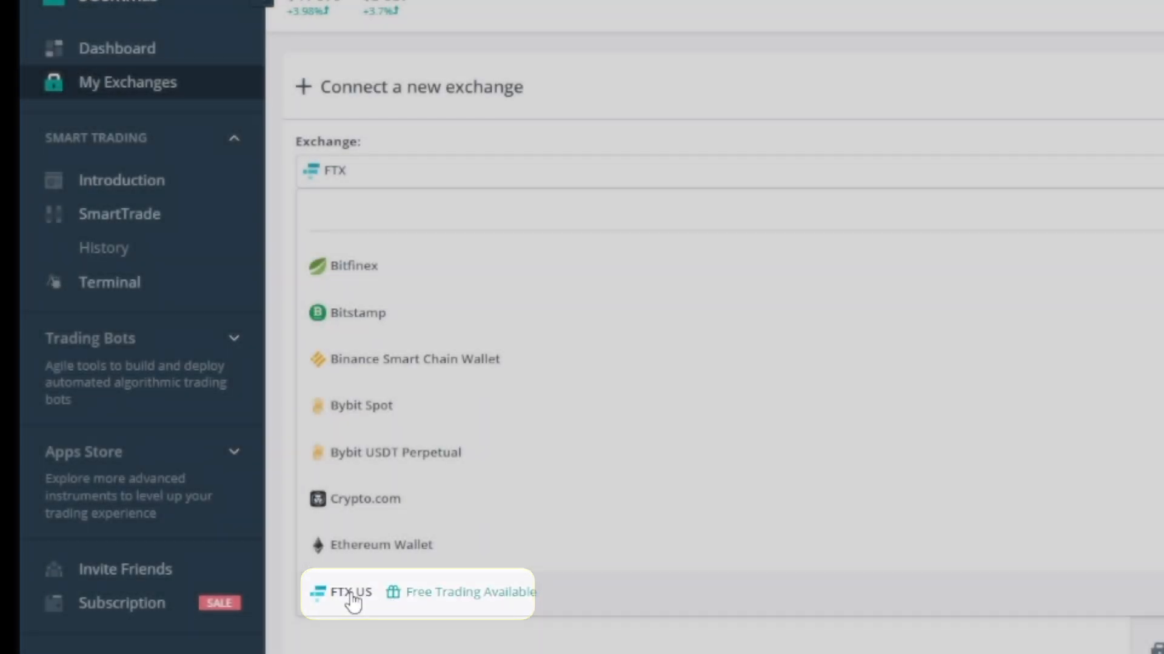
left_click(349, 592)
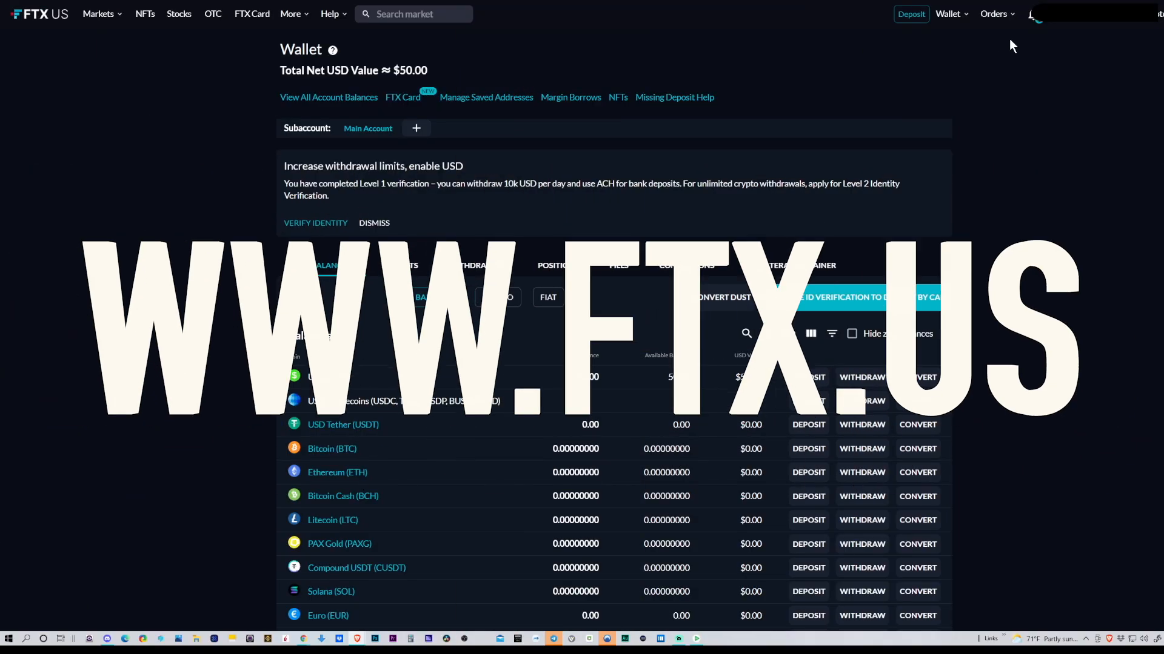
- Go to the FTX US API keys page through the account menu
left_click(994, 13)
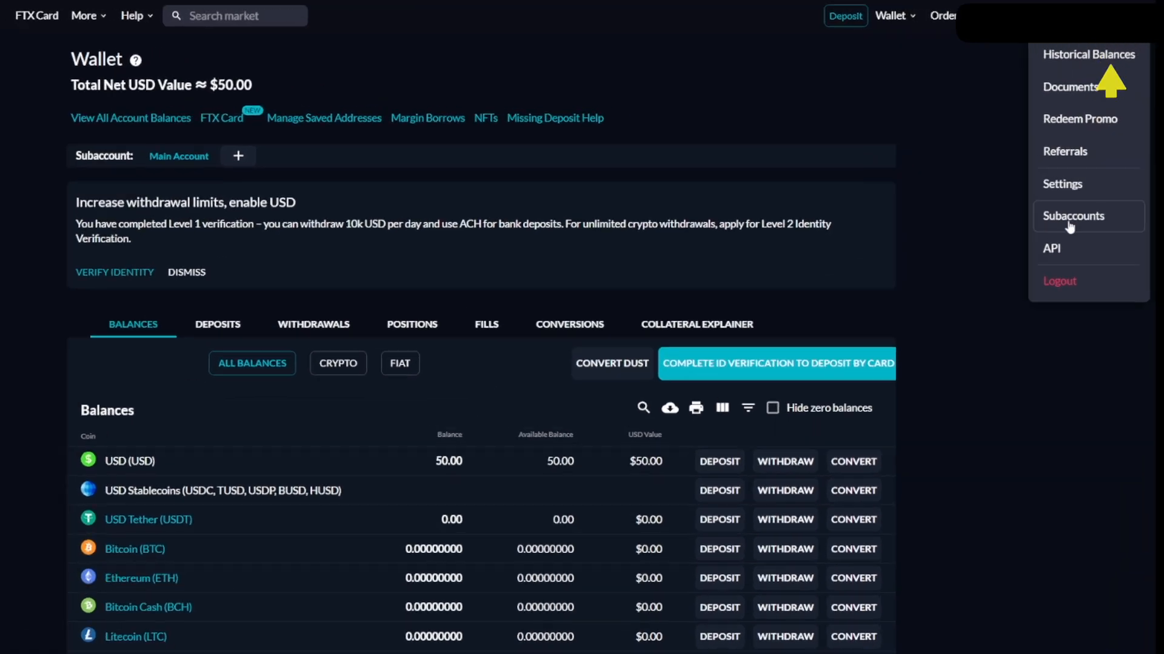
left_click(1051, 248)
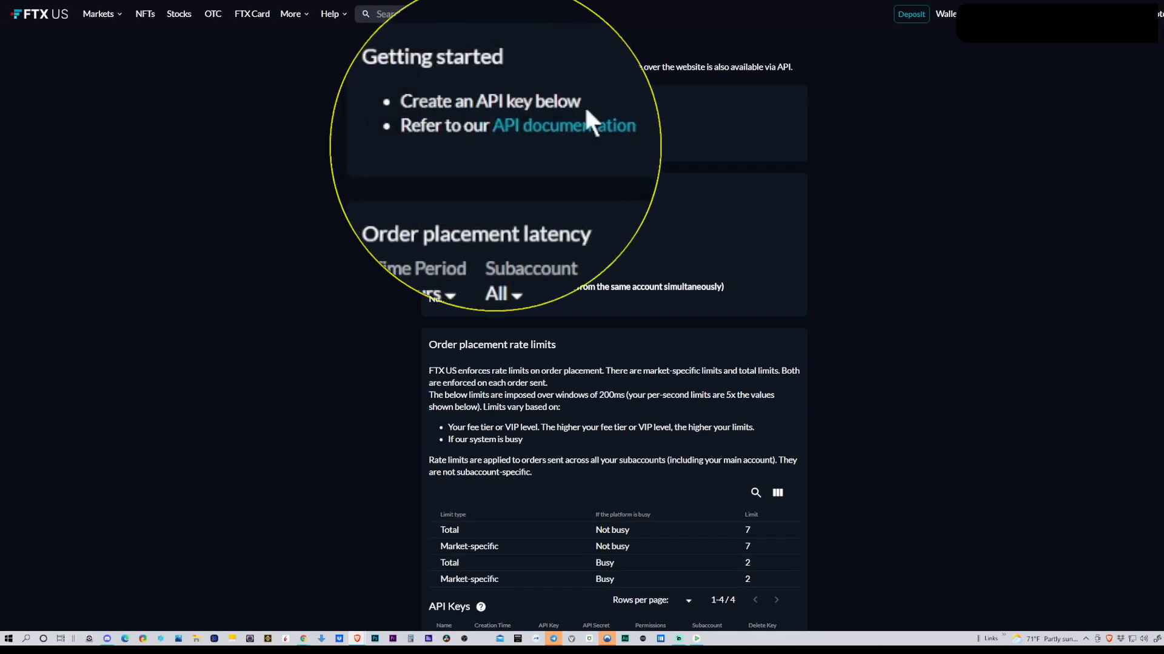
scroll("down", 3)
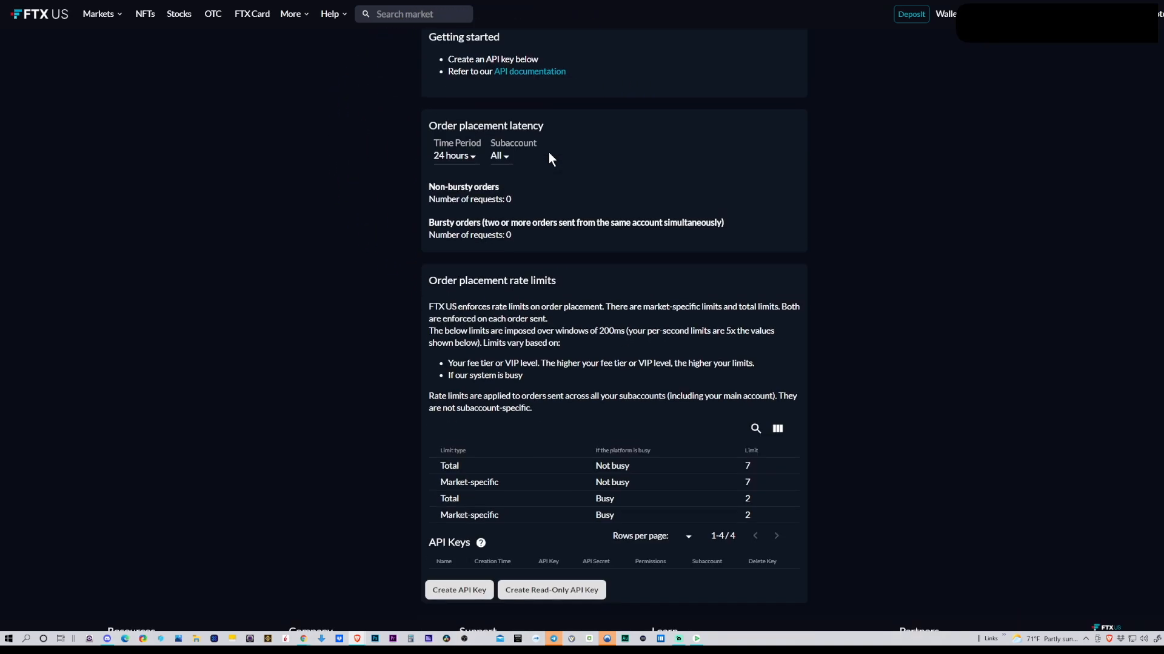
- Generate a new FTX US API key and bring up its edit-permissions dialog
scroll("down", 3)
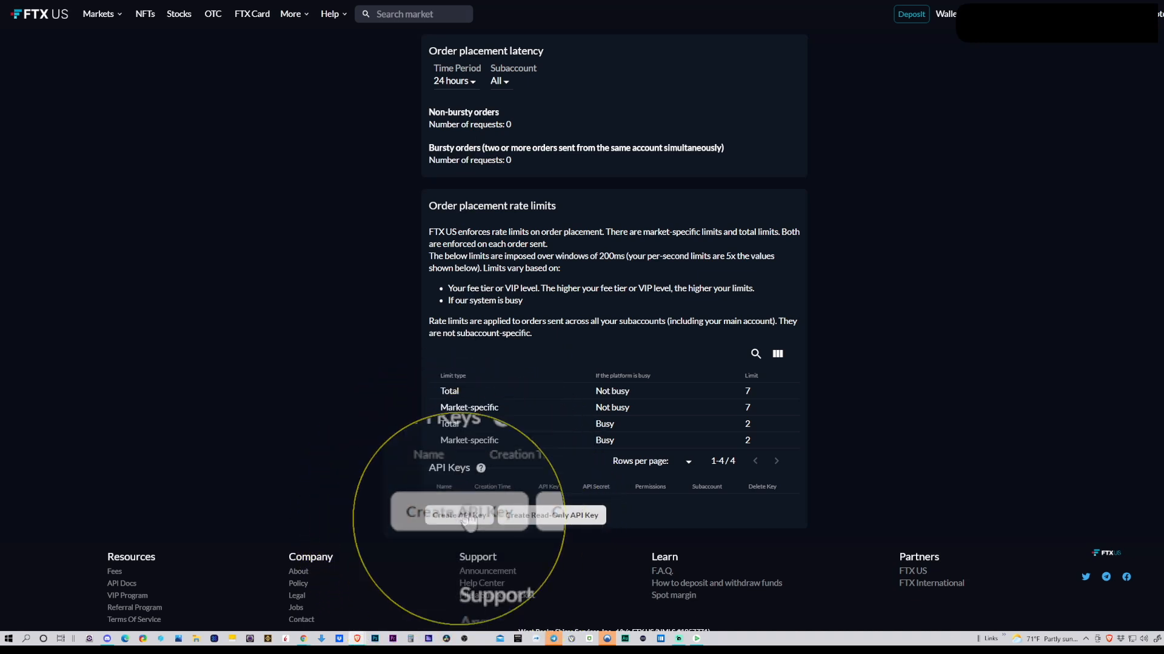
left_click(457, 515)
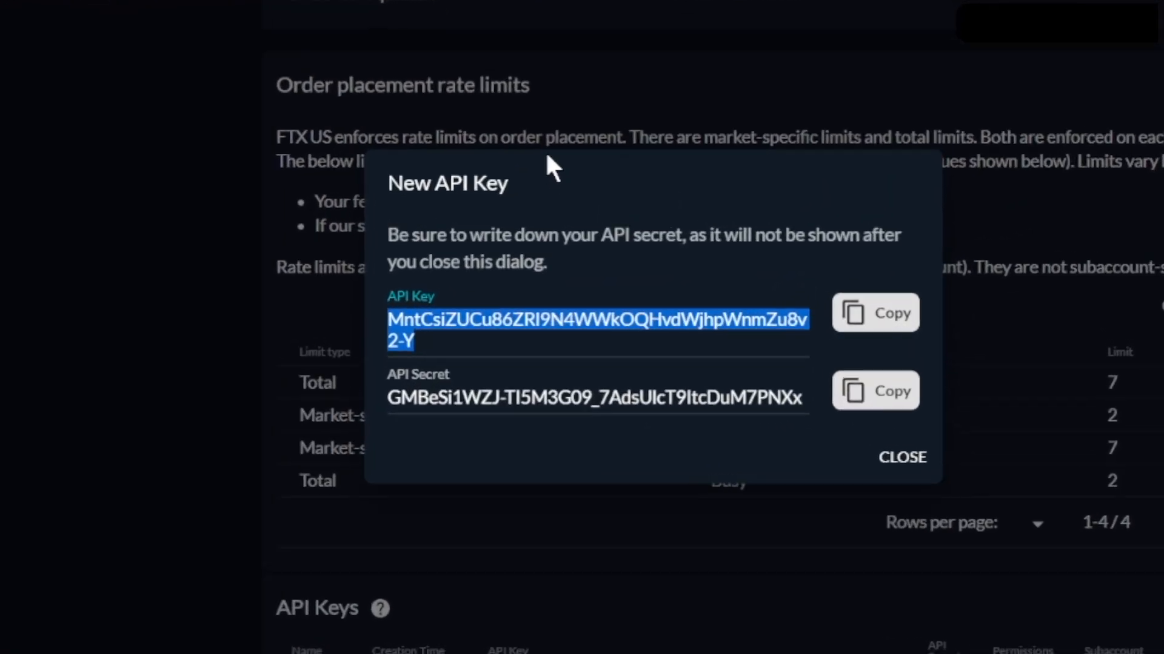
mouse_move(590, 167)
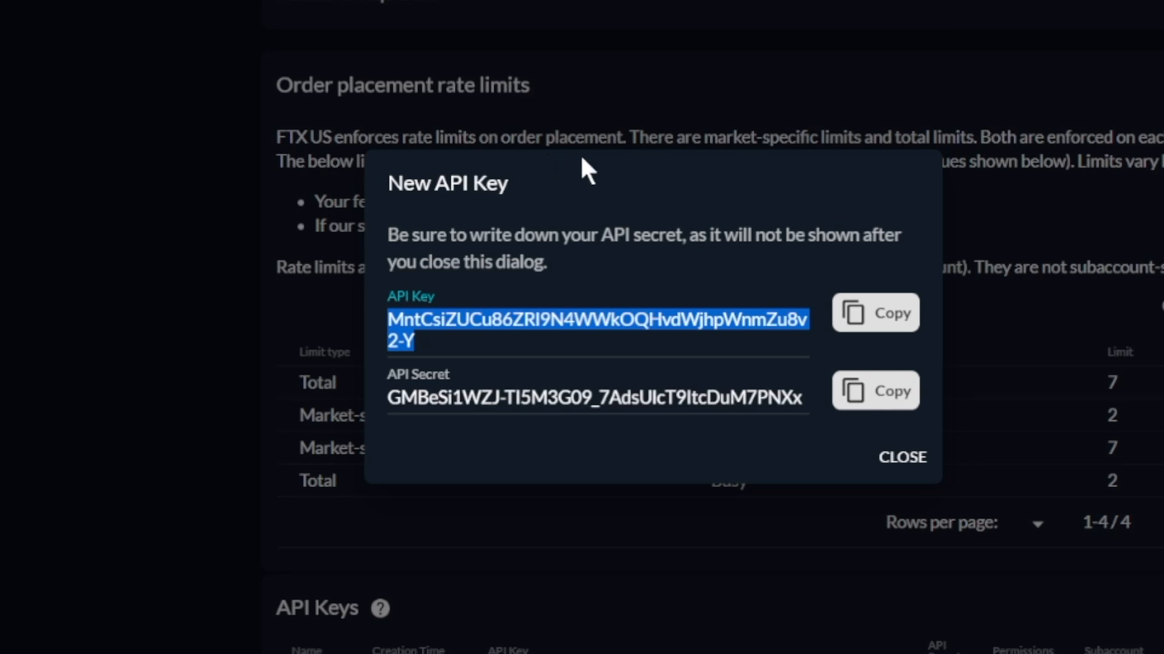
mouse_move(605, 373)
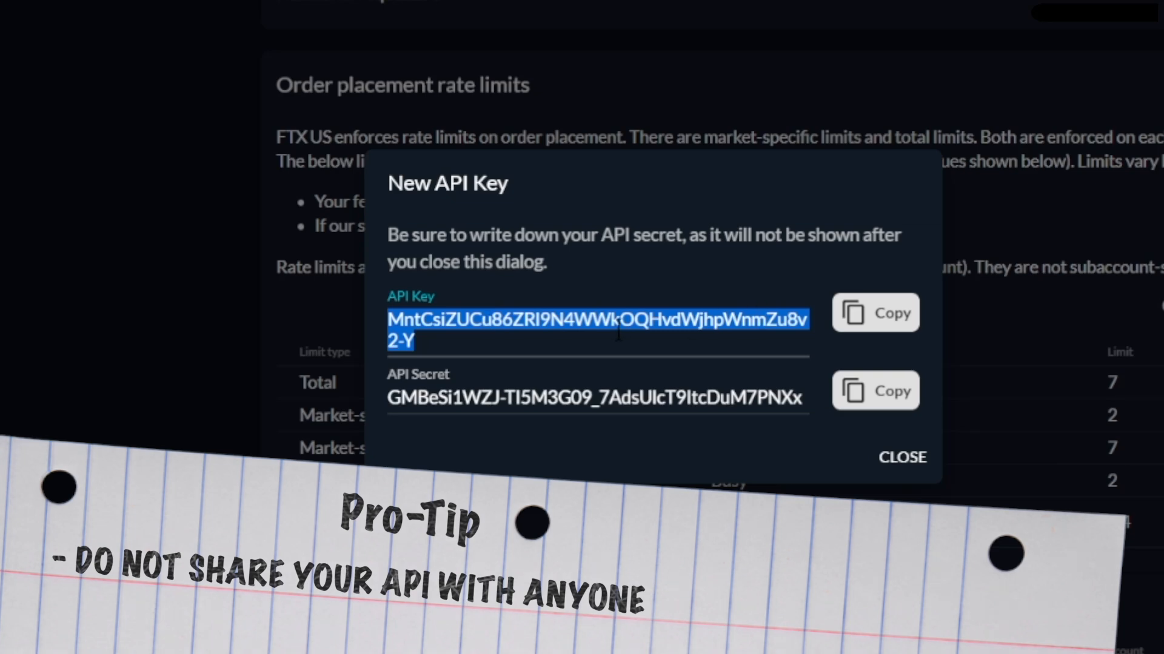
left_click(901, 456)
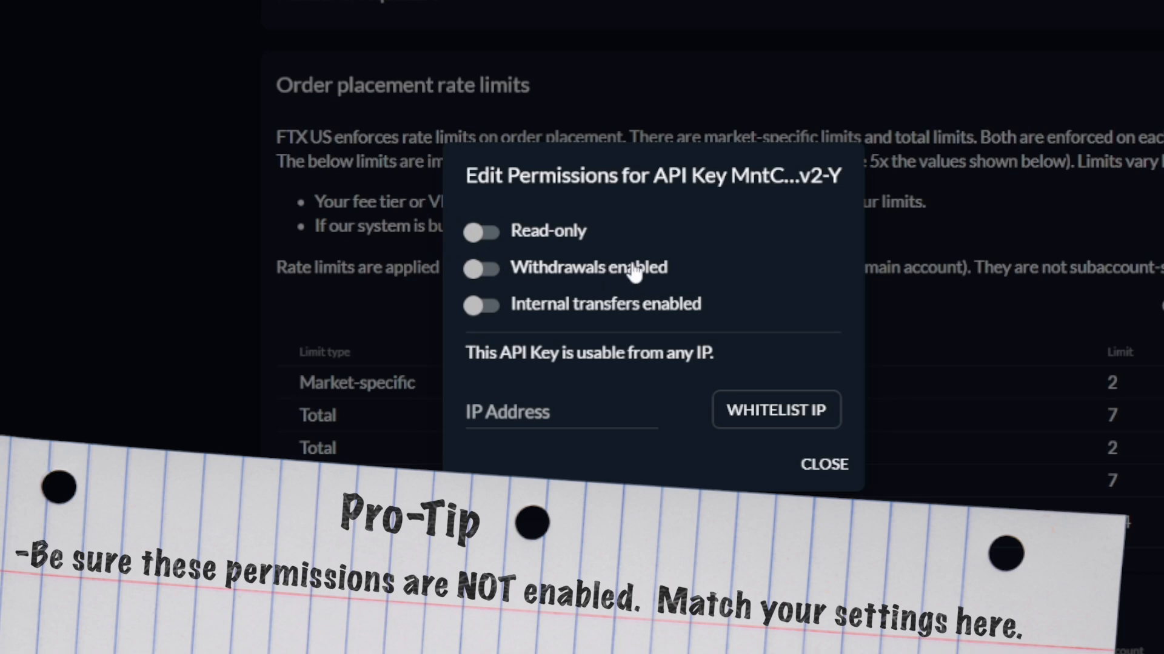
mouse_move(748, 360)
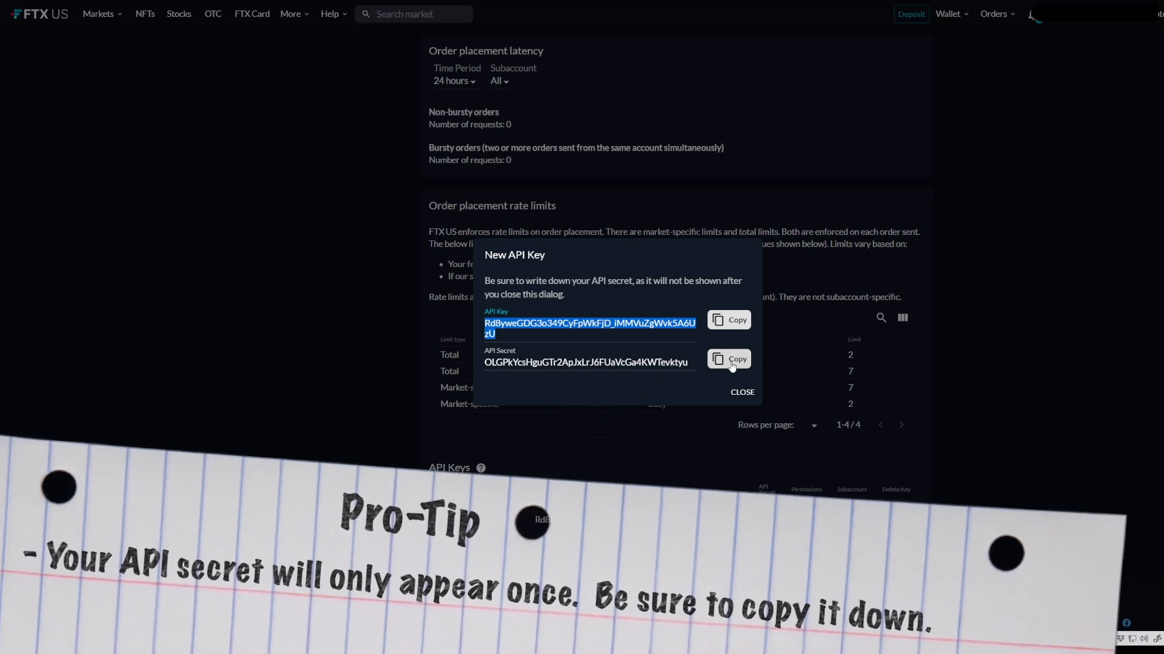
- Copy the new trading-only key's API secret
left_click(729, 320)
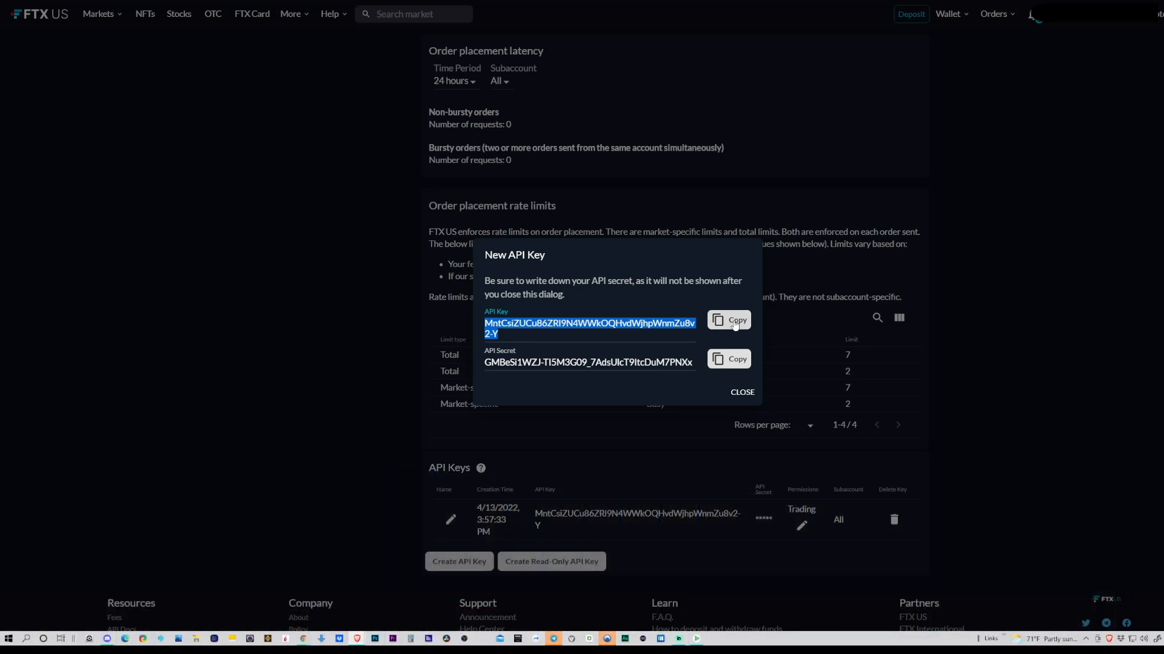
- Copy the new FTX US API key for the 3Commas form
left_click(736, 319)
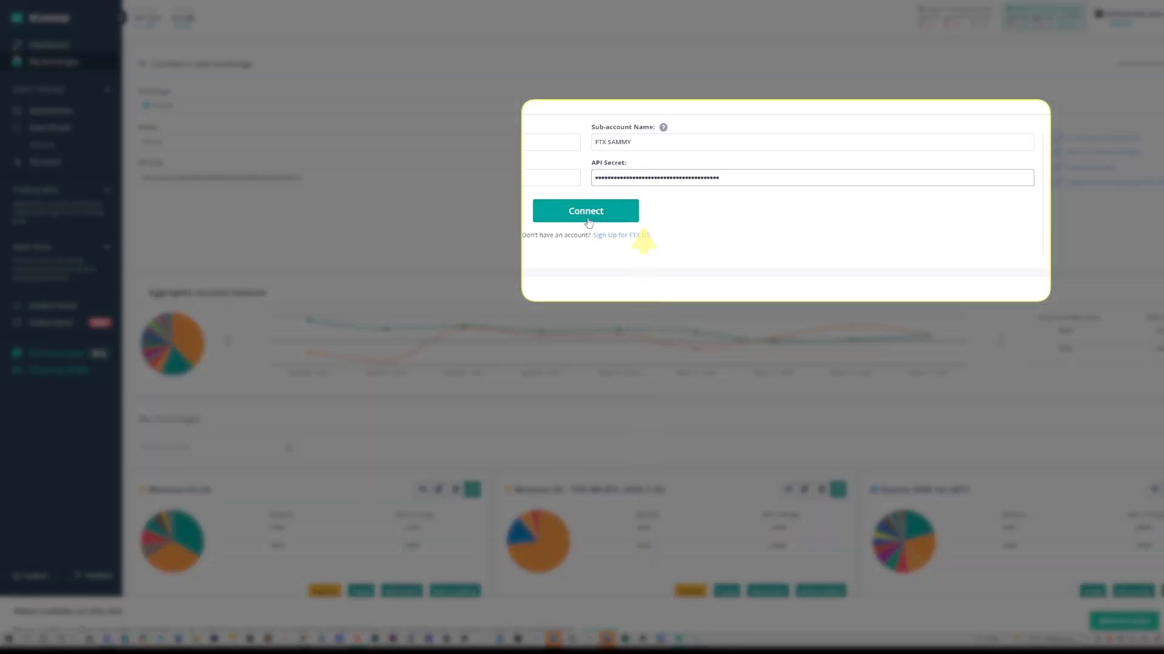
- Connect the FTX US account and load its $50 USD balance figures
left_click(586, 211)
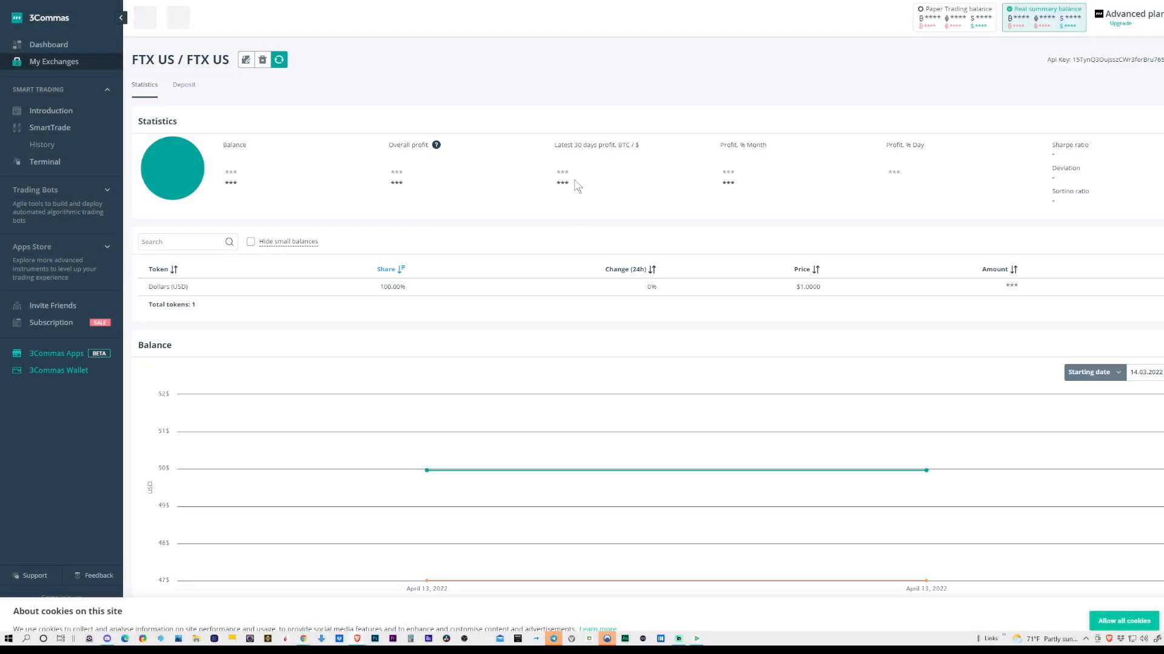
mouse_move(333, 77)
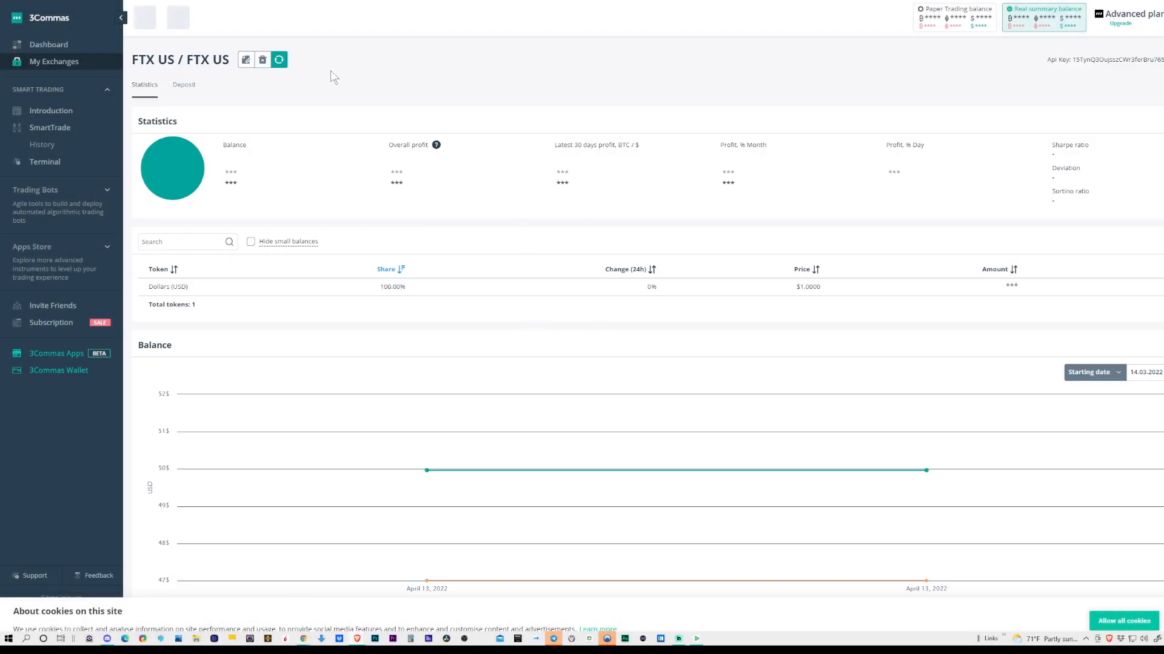
mouse_move(266, 206)
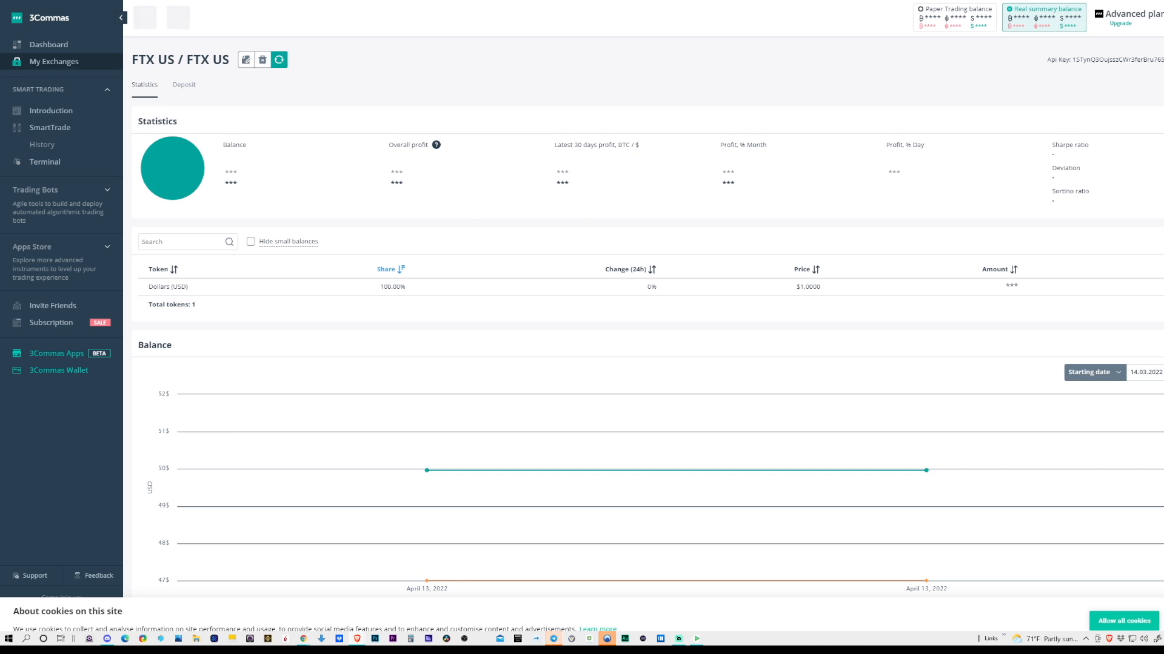
left_click(1152, 14)
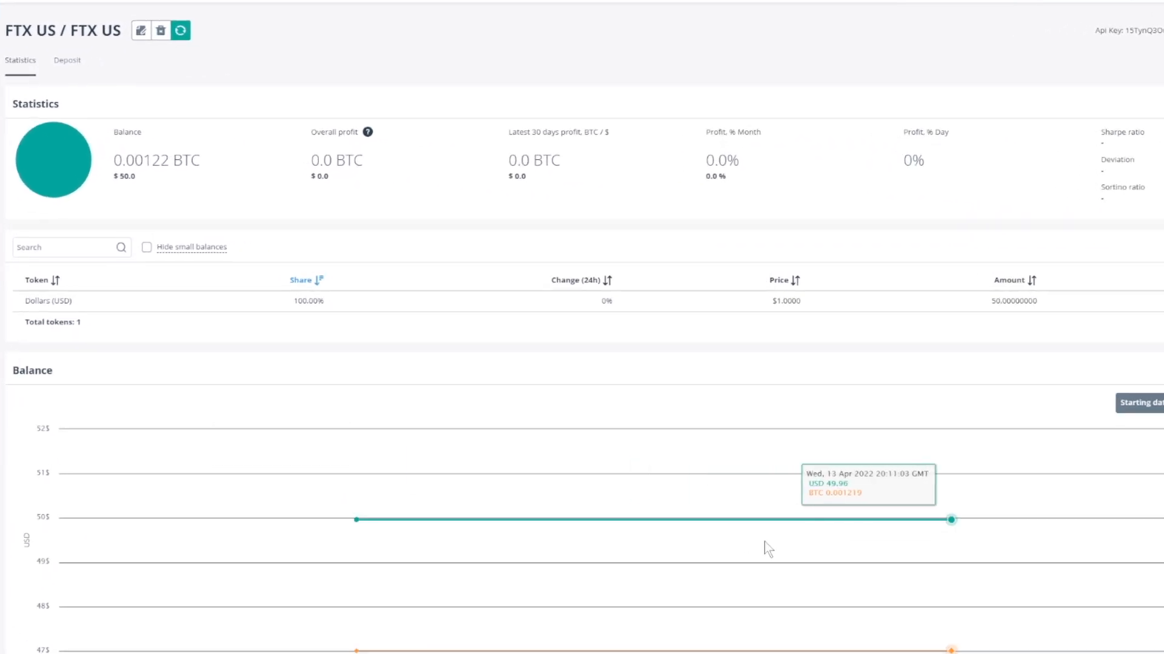
mouse_move(442, 35)
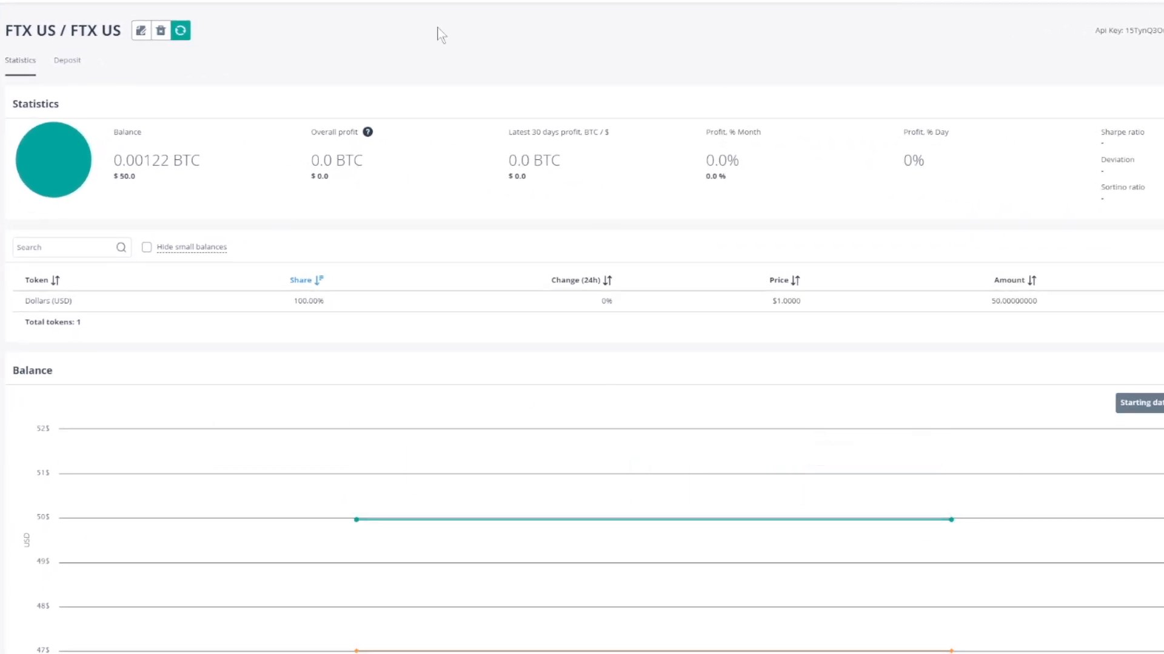
mouse_move(408, 187)
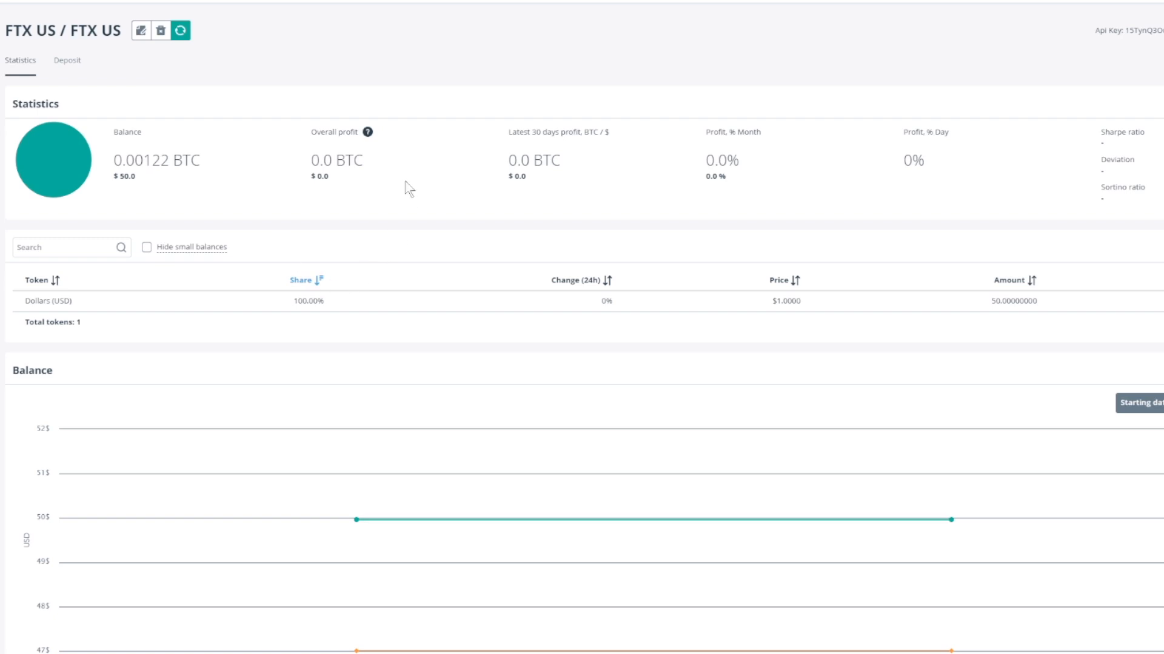
mouse_move(38, 308)
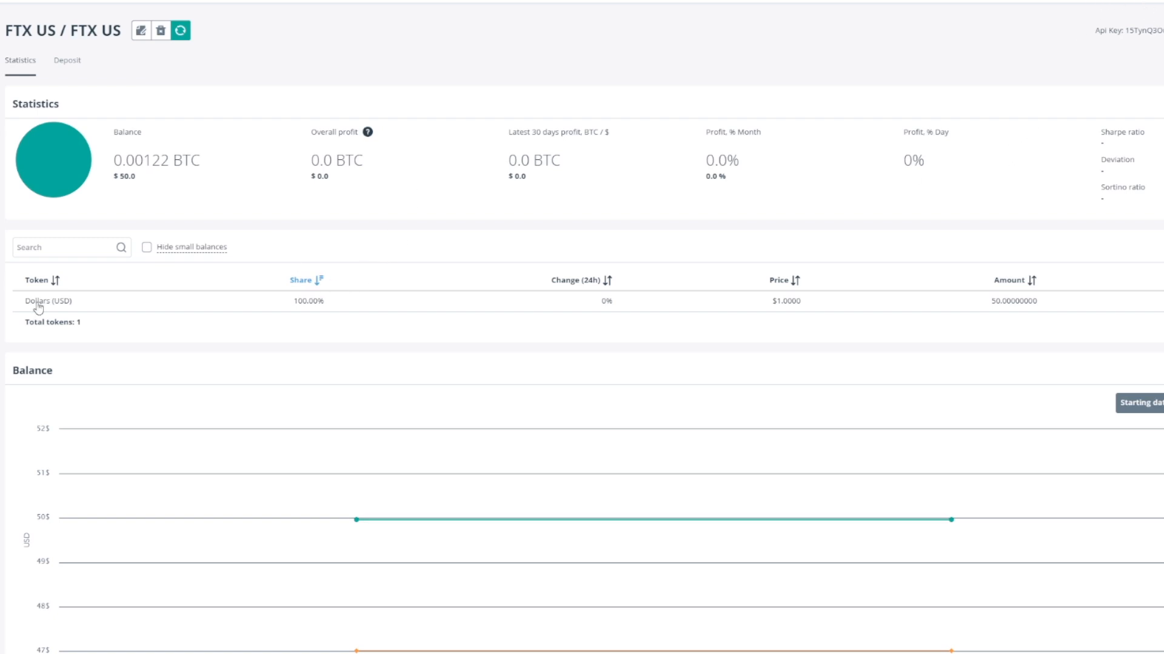
mouse_move(434, 154)
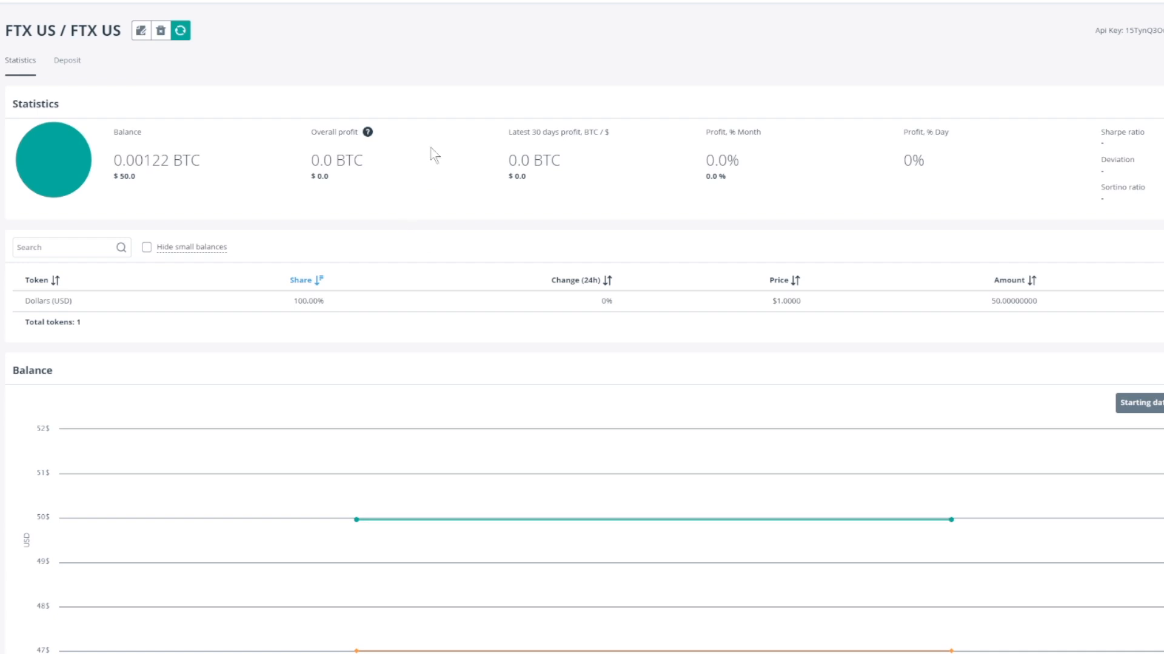
mouse_move(366, 247)
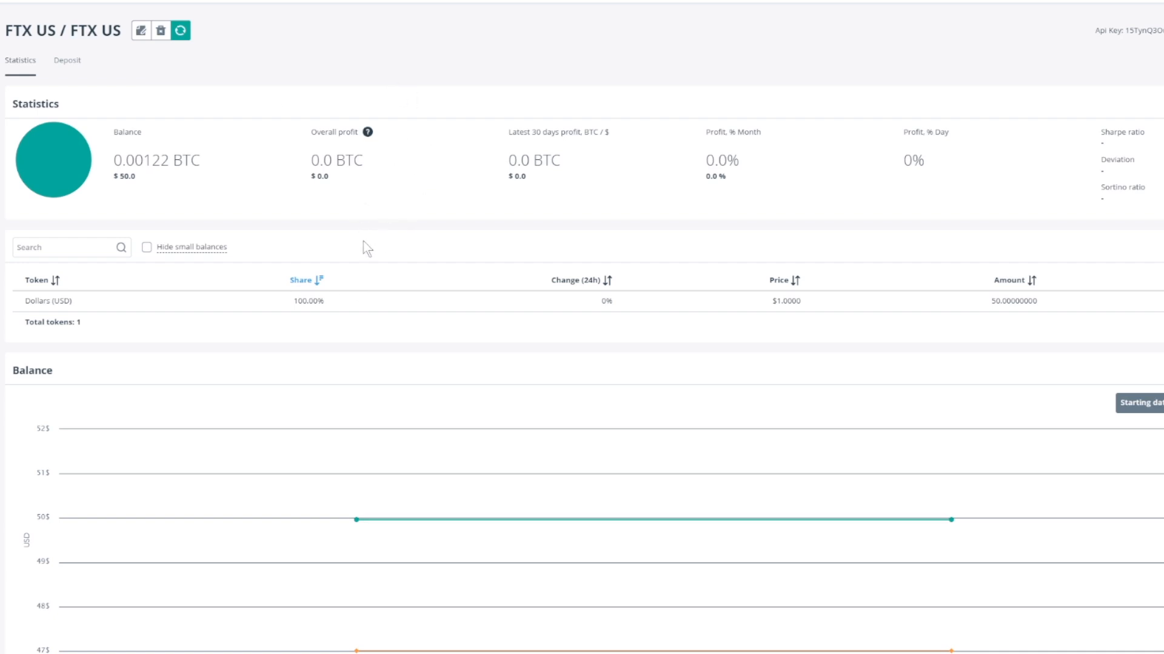
mouse_move(319, 280)
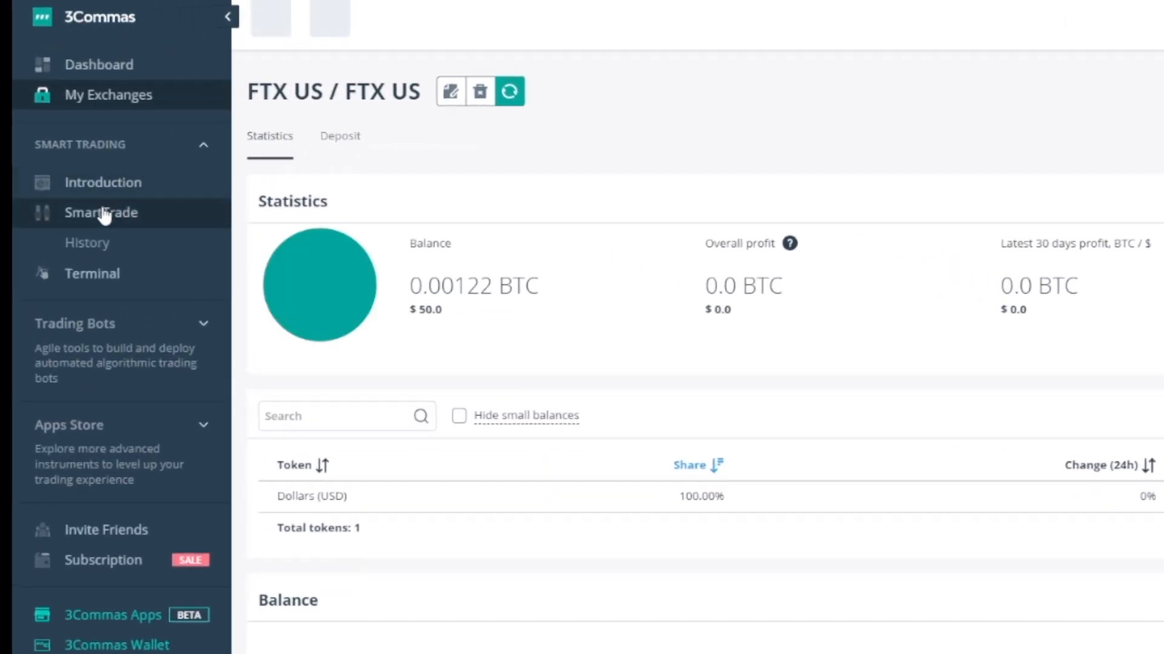
- Open SmartTrade and select FTX US as the trading exchange
left_click(101, 213)
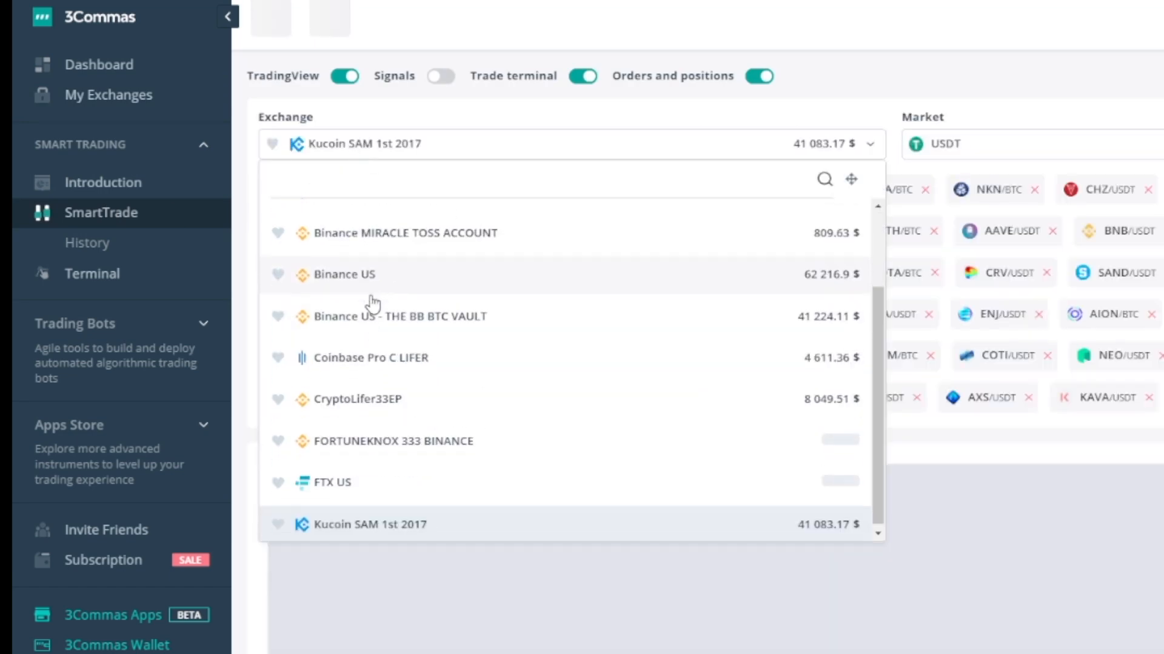
left_click(333, 482)
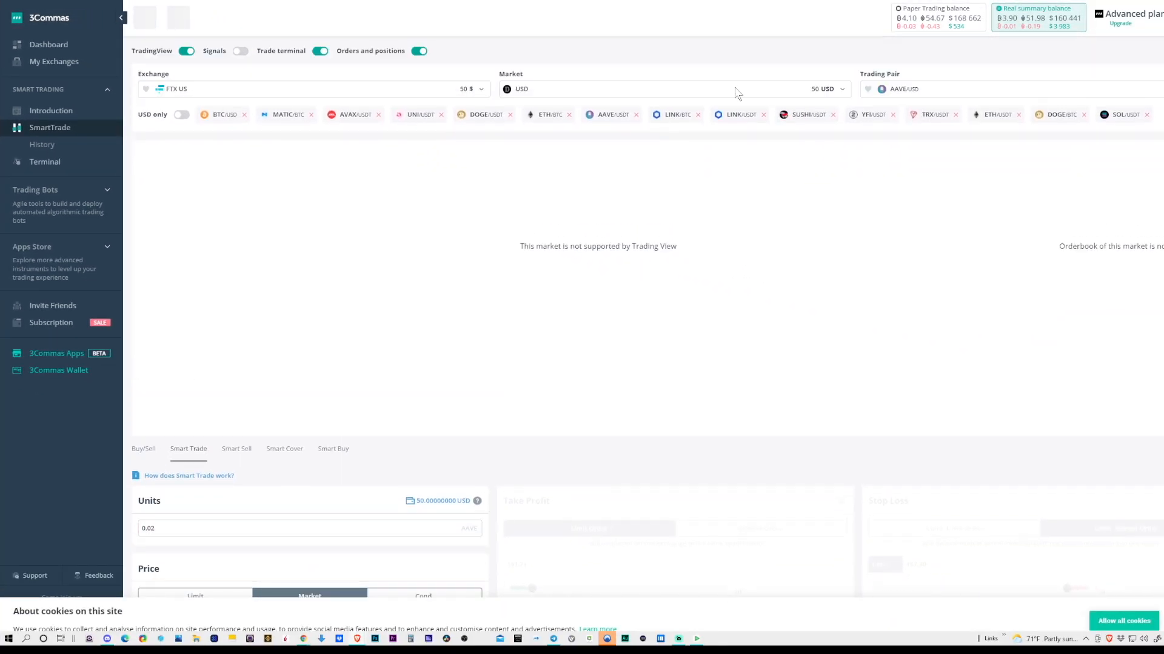
mouse_move(755, 97)
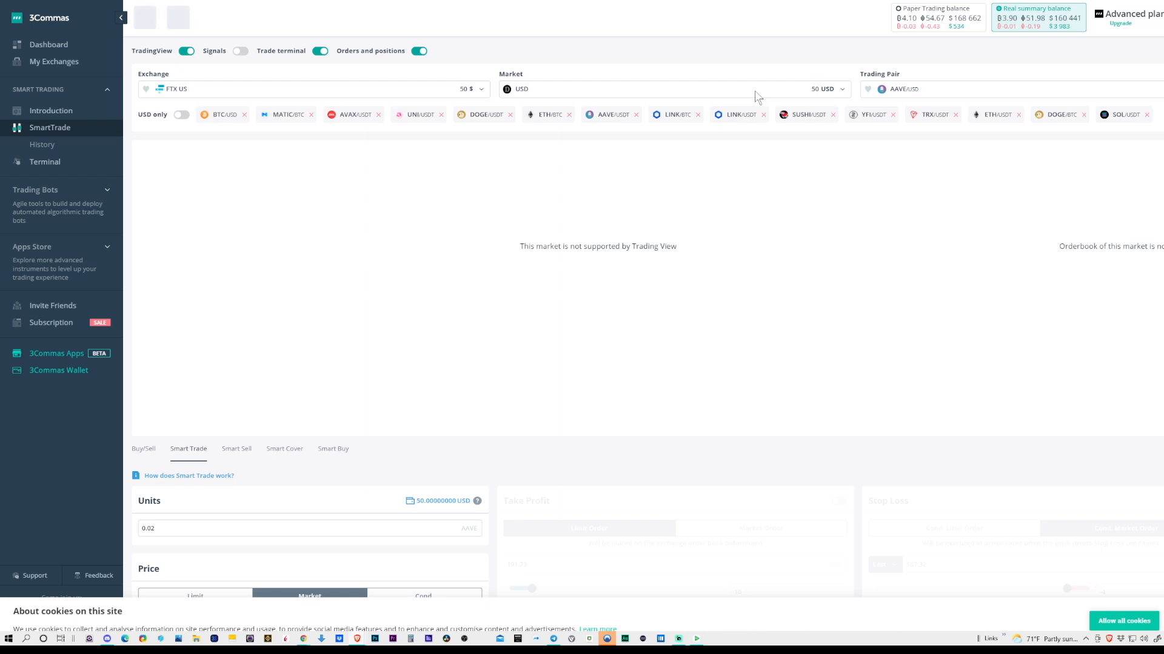
mouse_move(817, 100)
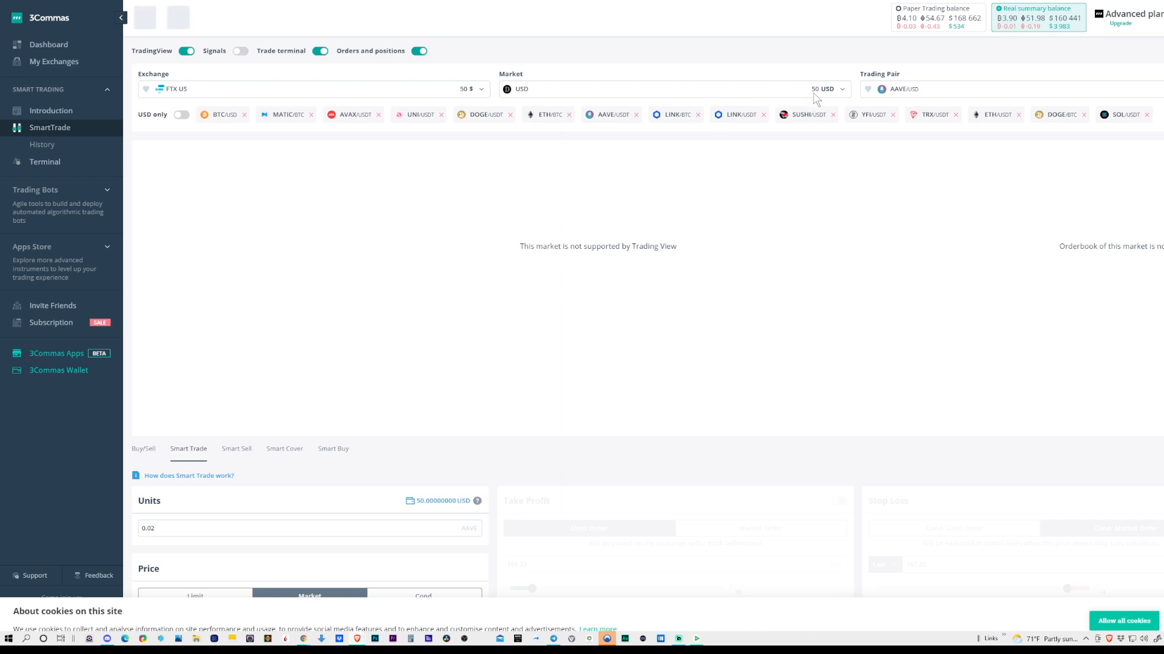